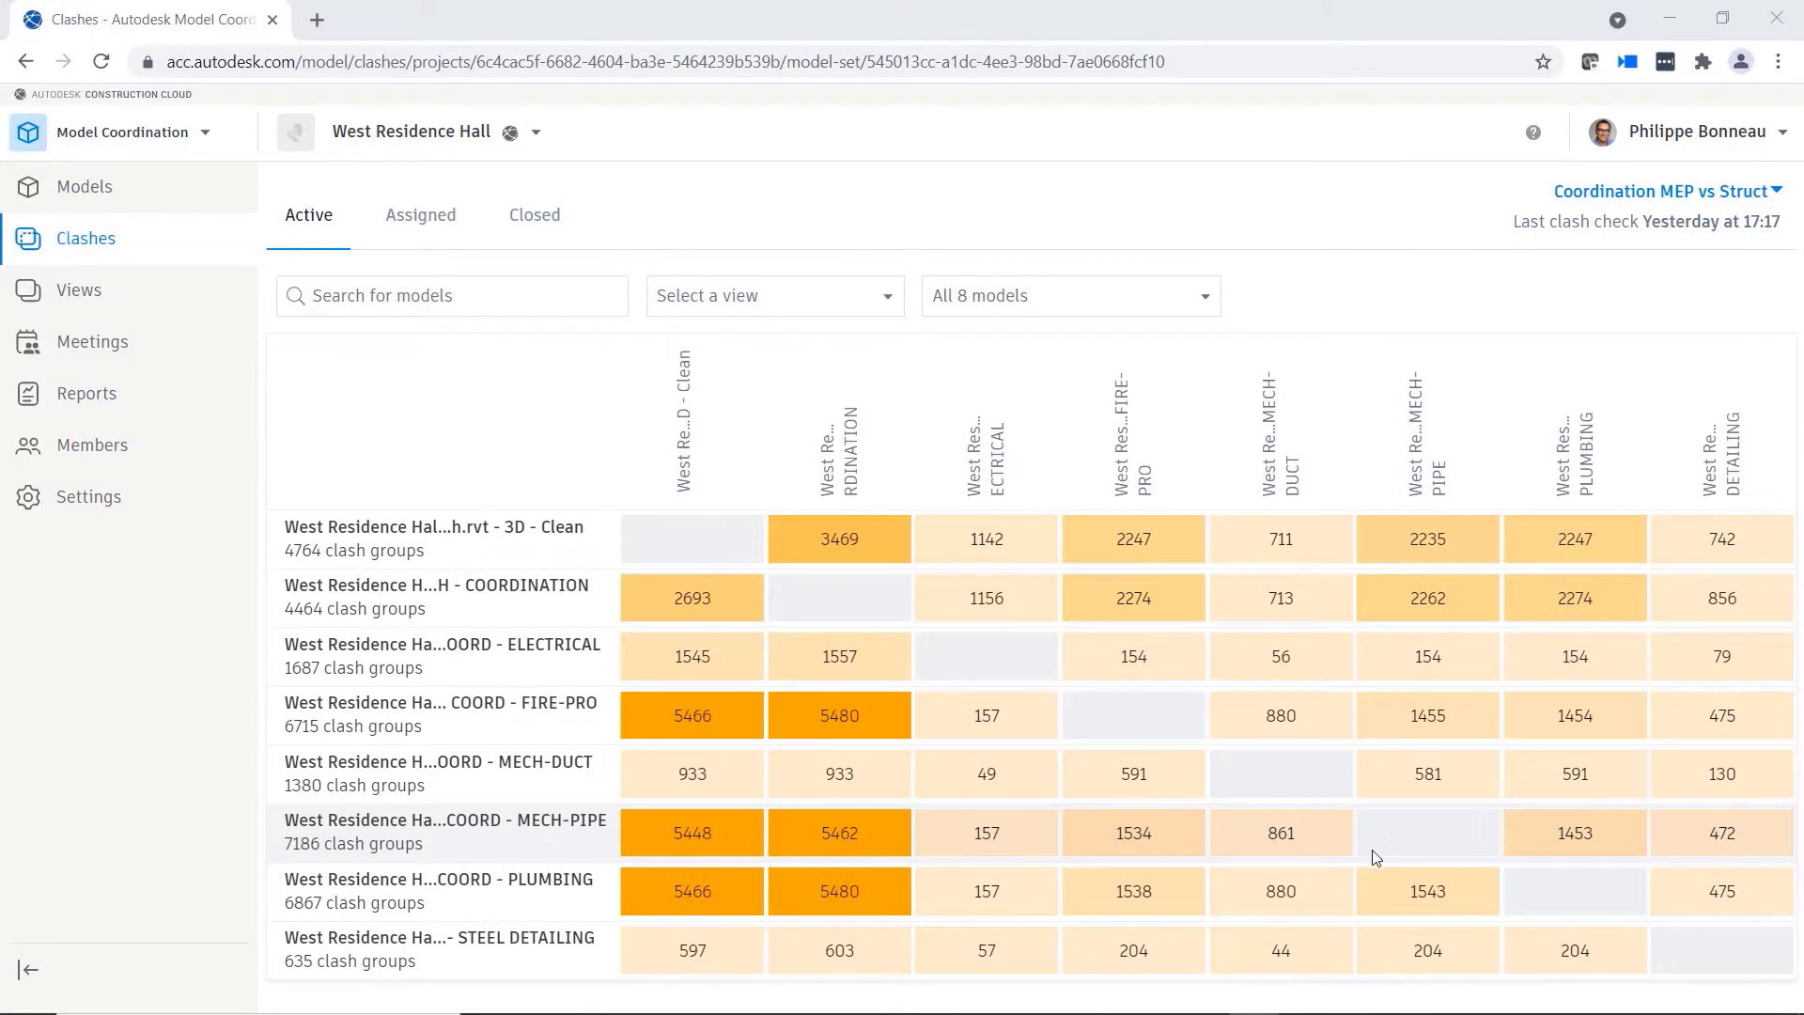
mouse_move(1281, 949)
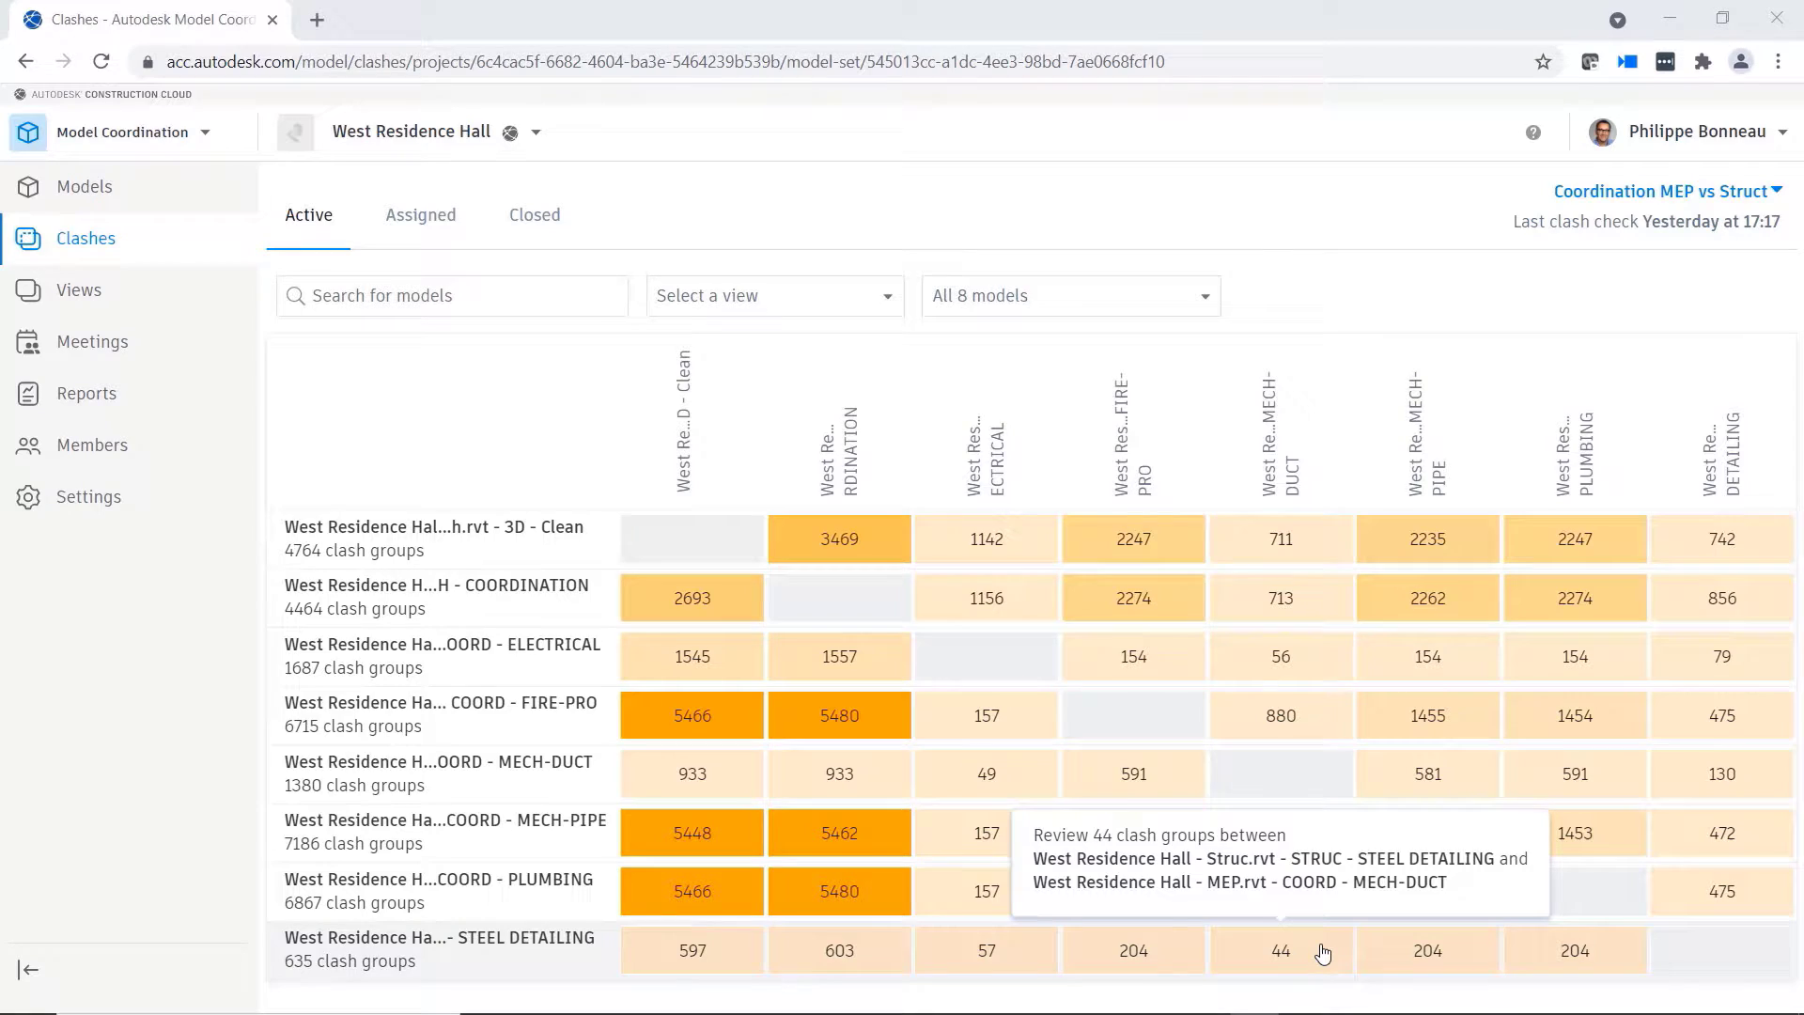
- Create Issue #2 from the 44 duct-versus-steel clashes, pinned on Rectangular Duct [2664545]
left_click(1280, 950)
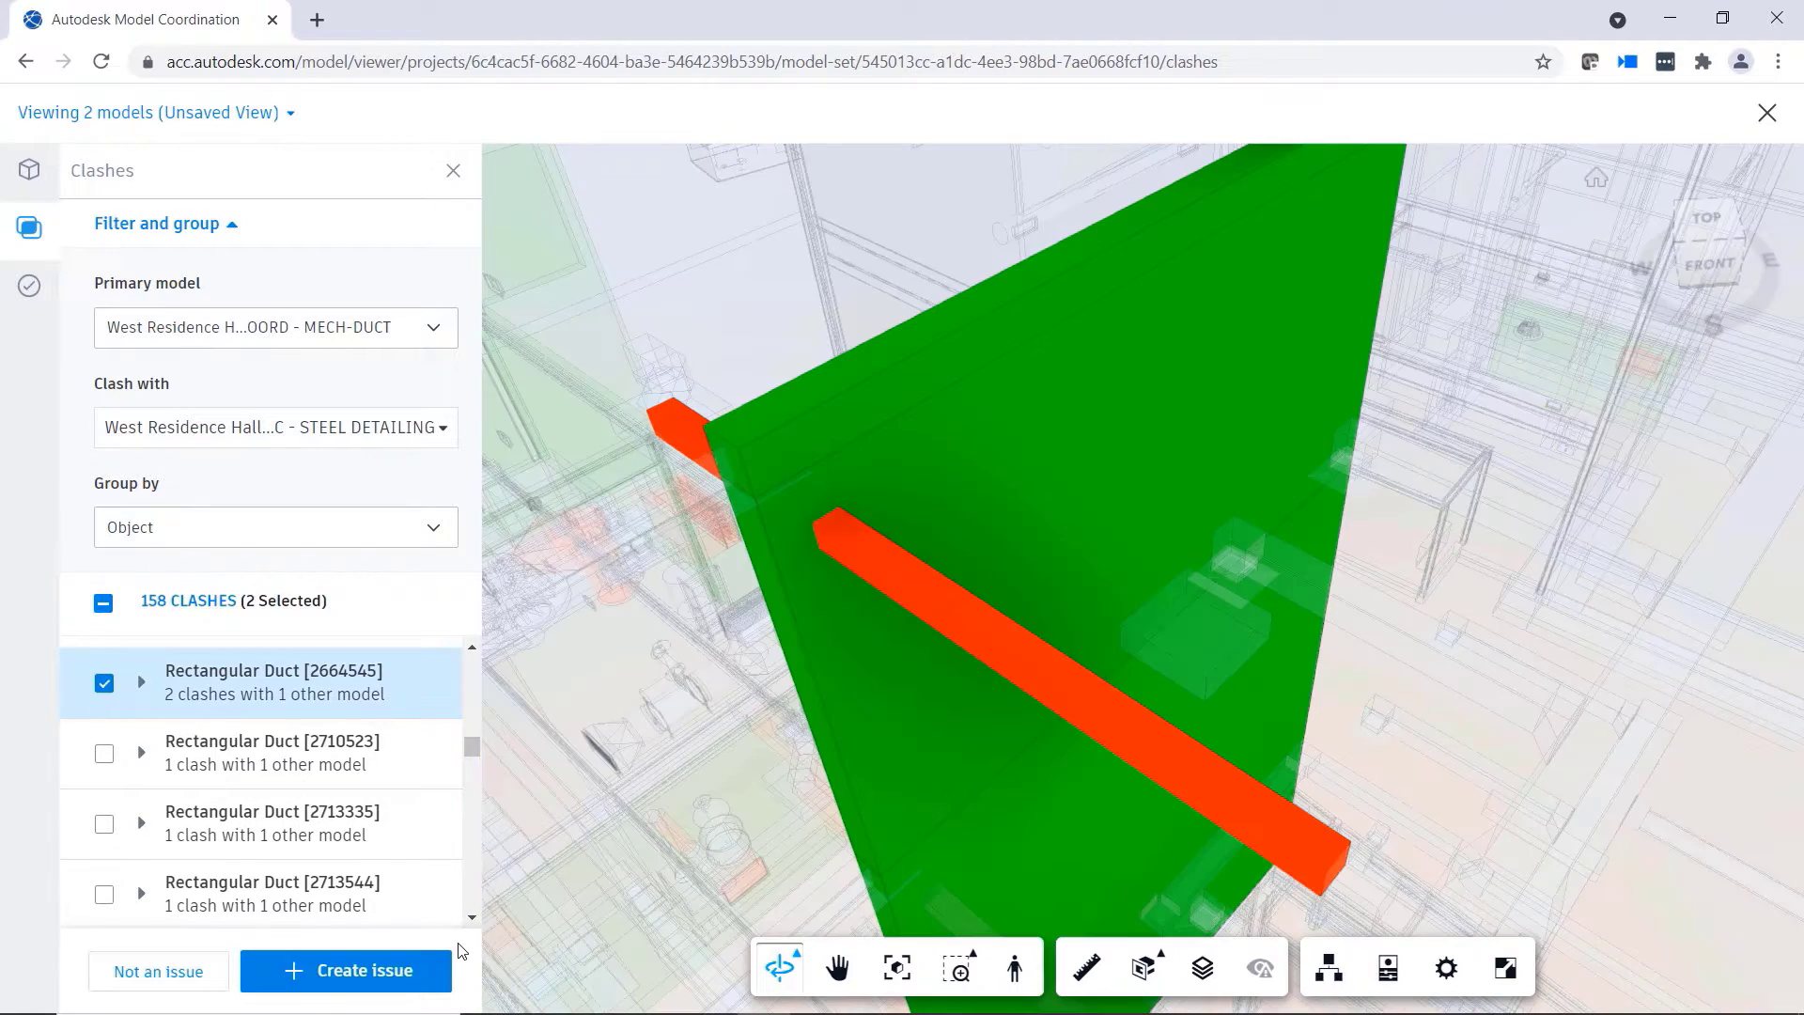
left_click(345, 970)
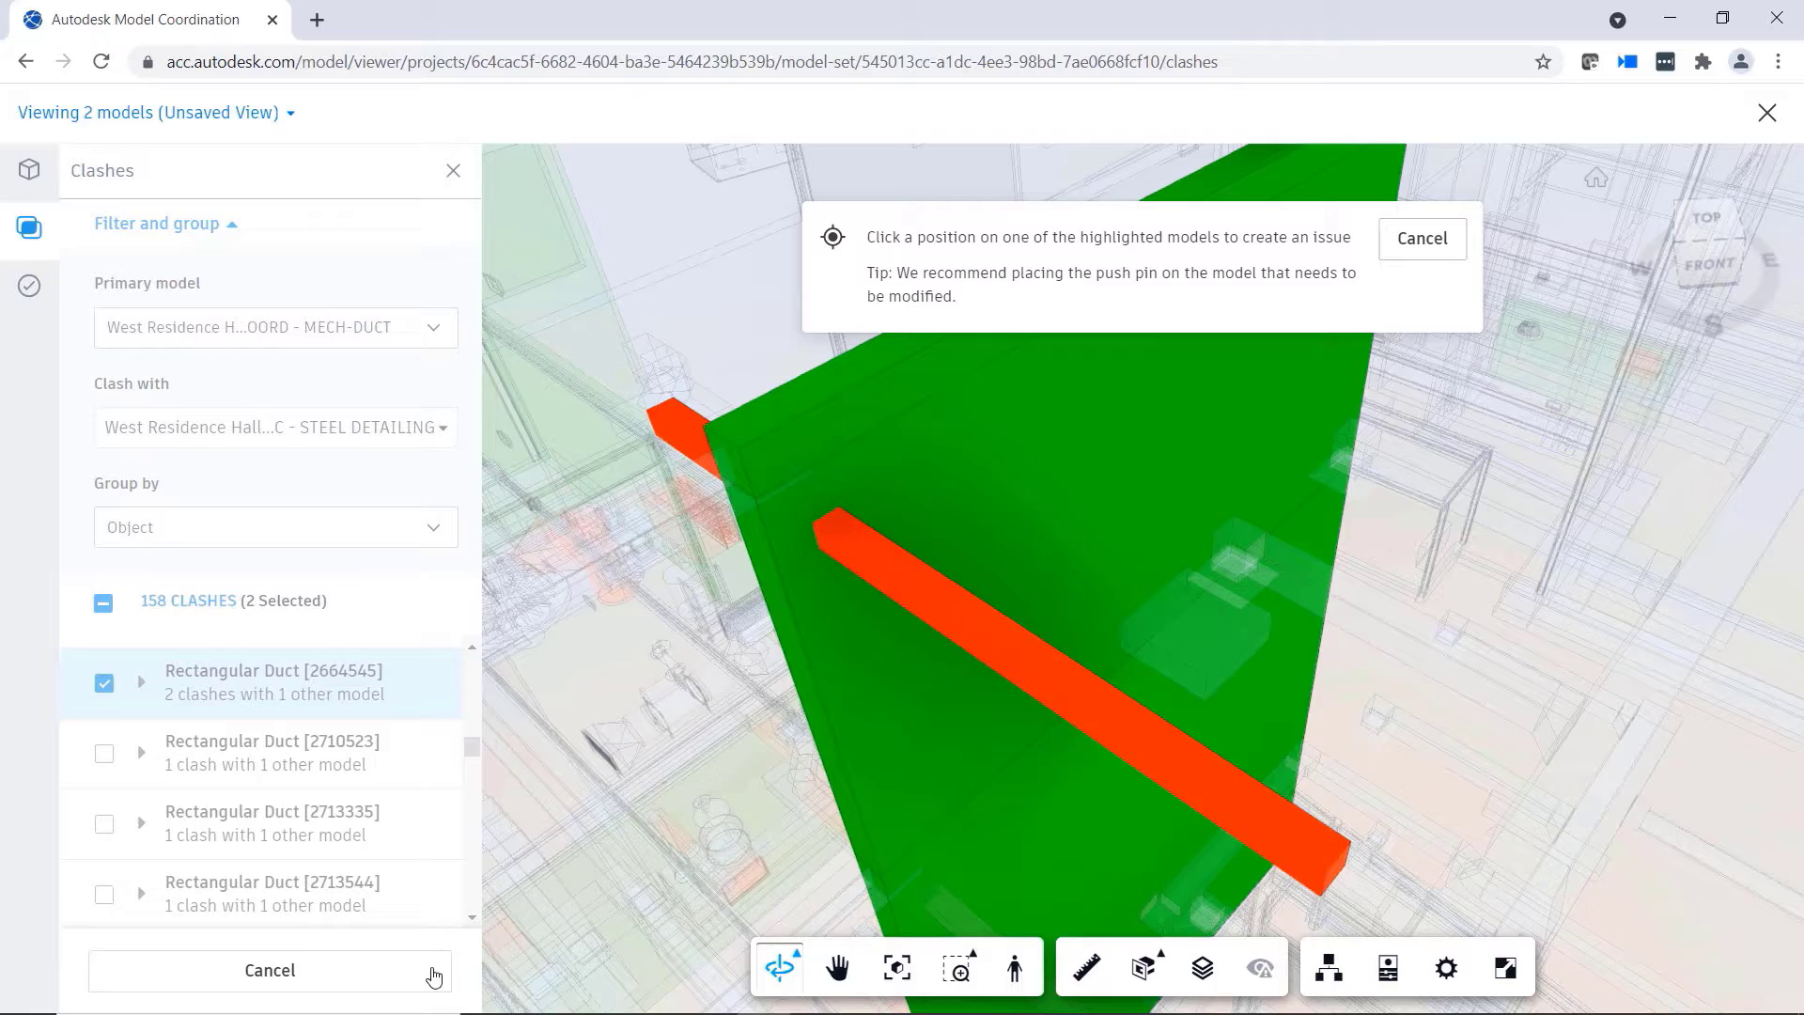
left_click(805, 499)
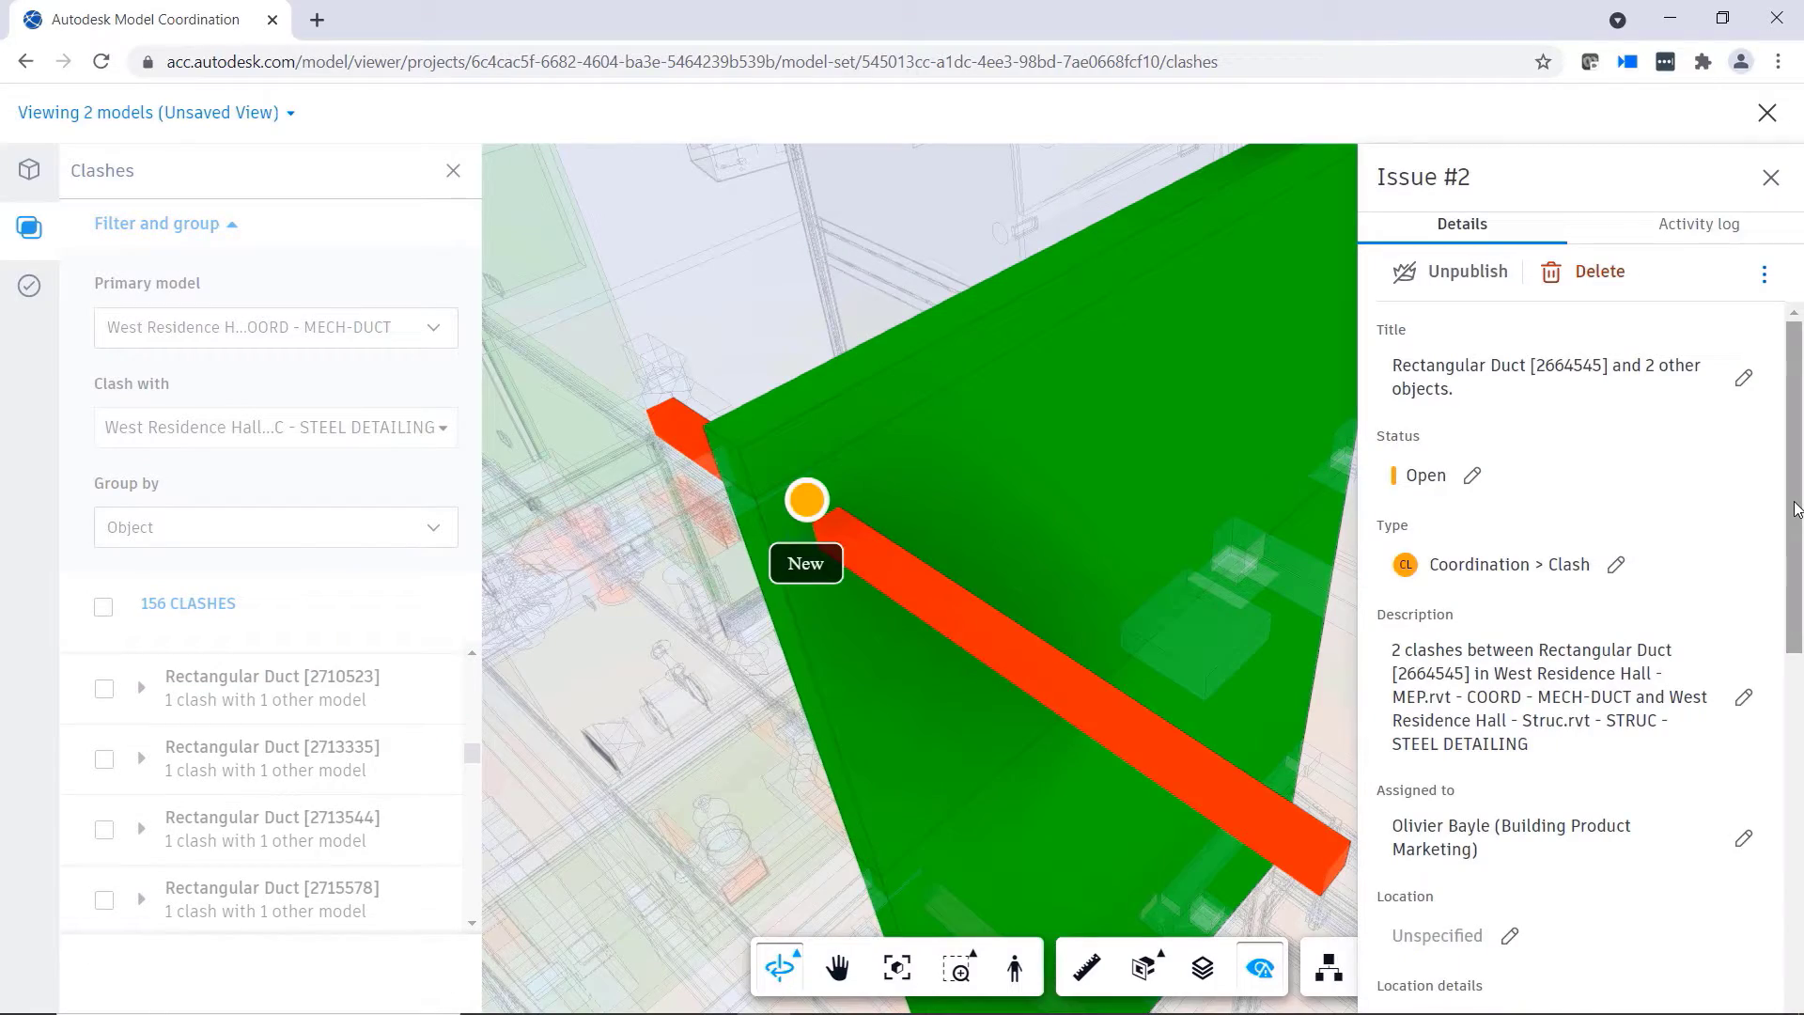
scroll("down", 3)
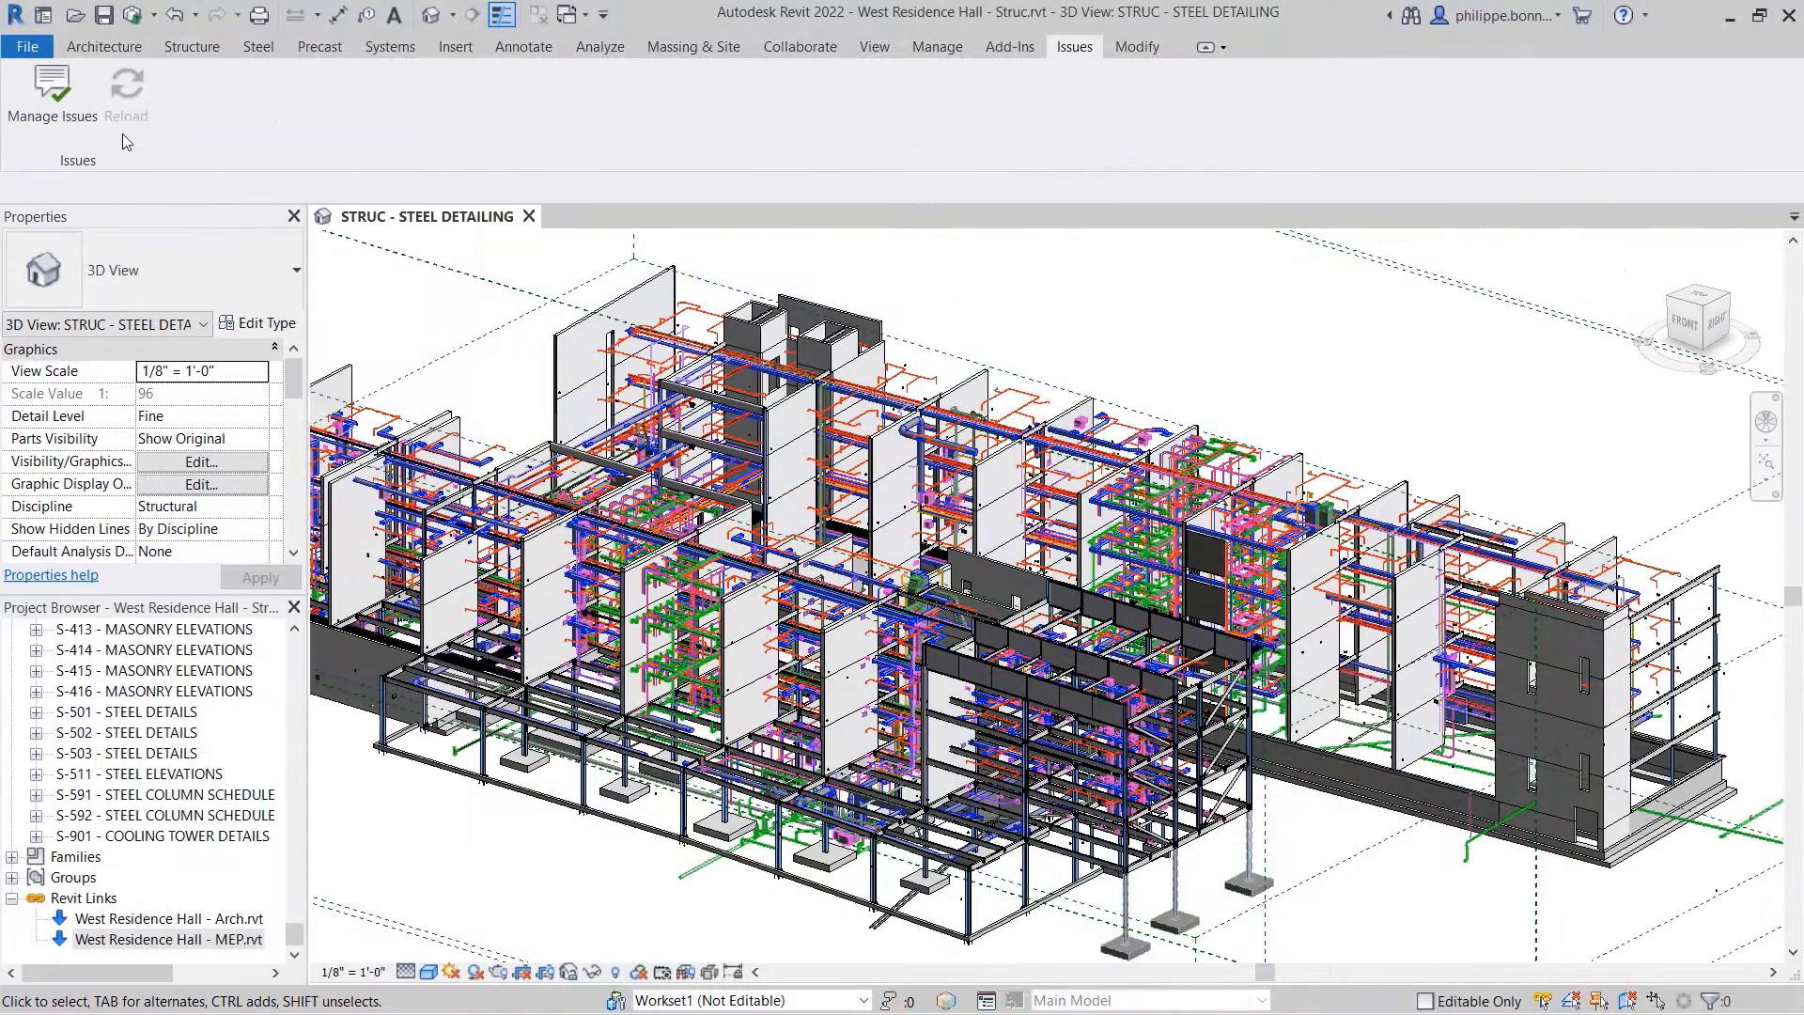
- Load issues #2 and #1 into Revit's issues panel from the Coordination Reviews folder
left_click(50, 94)
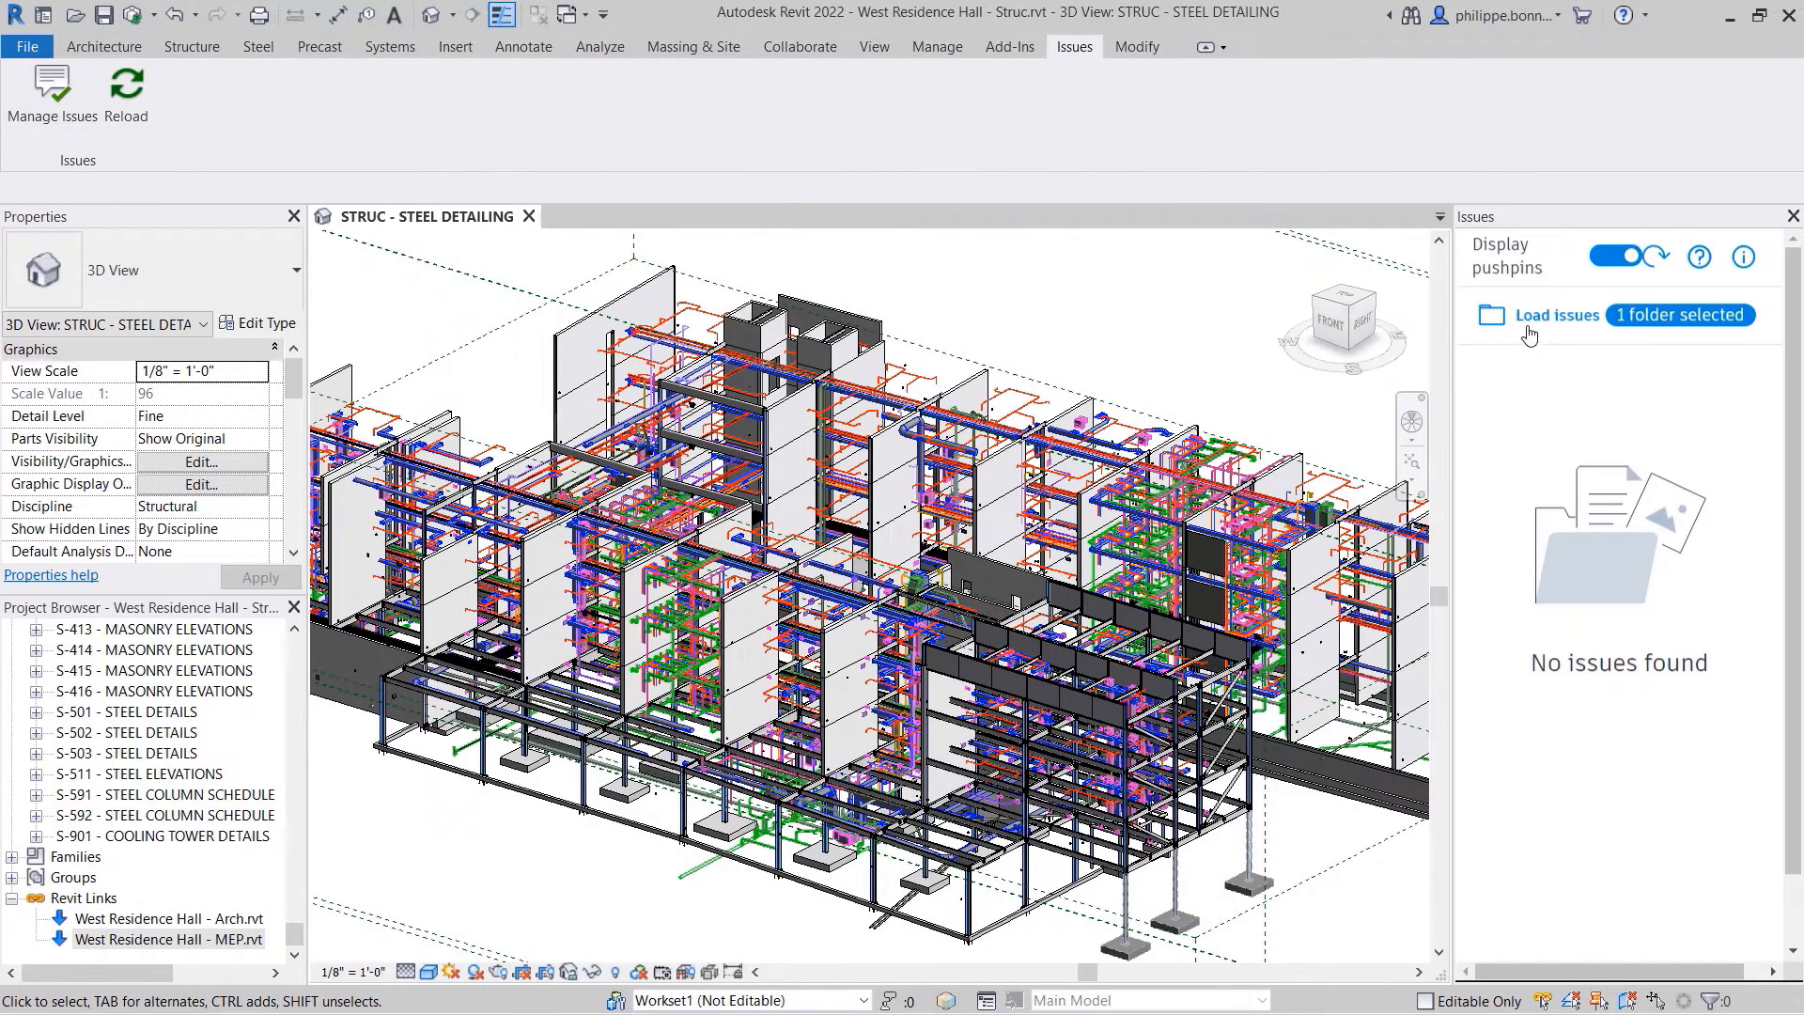
left_click(1557, 314)
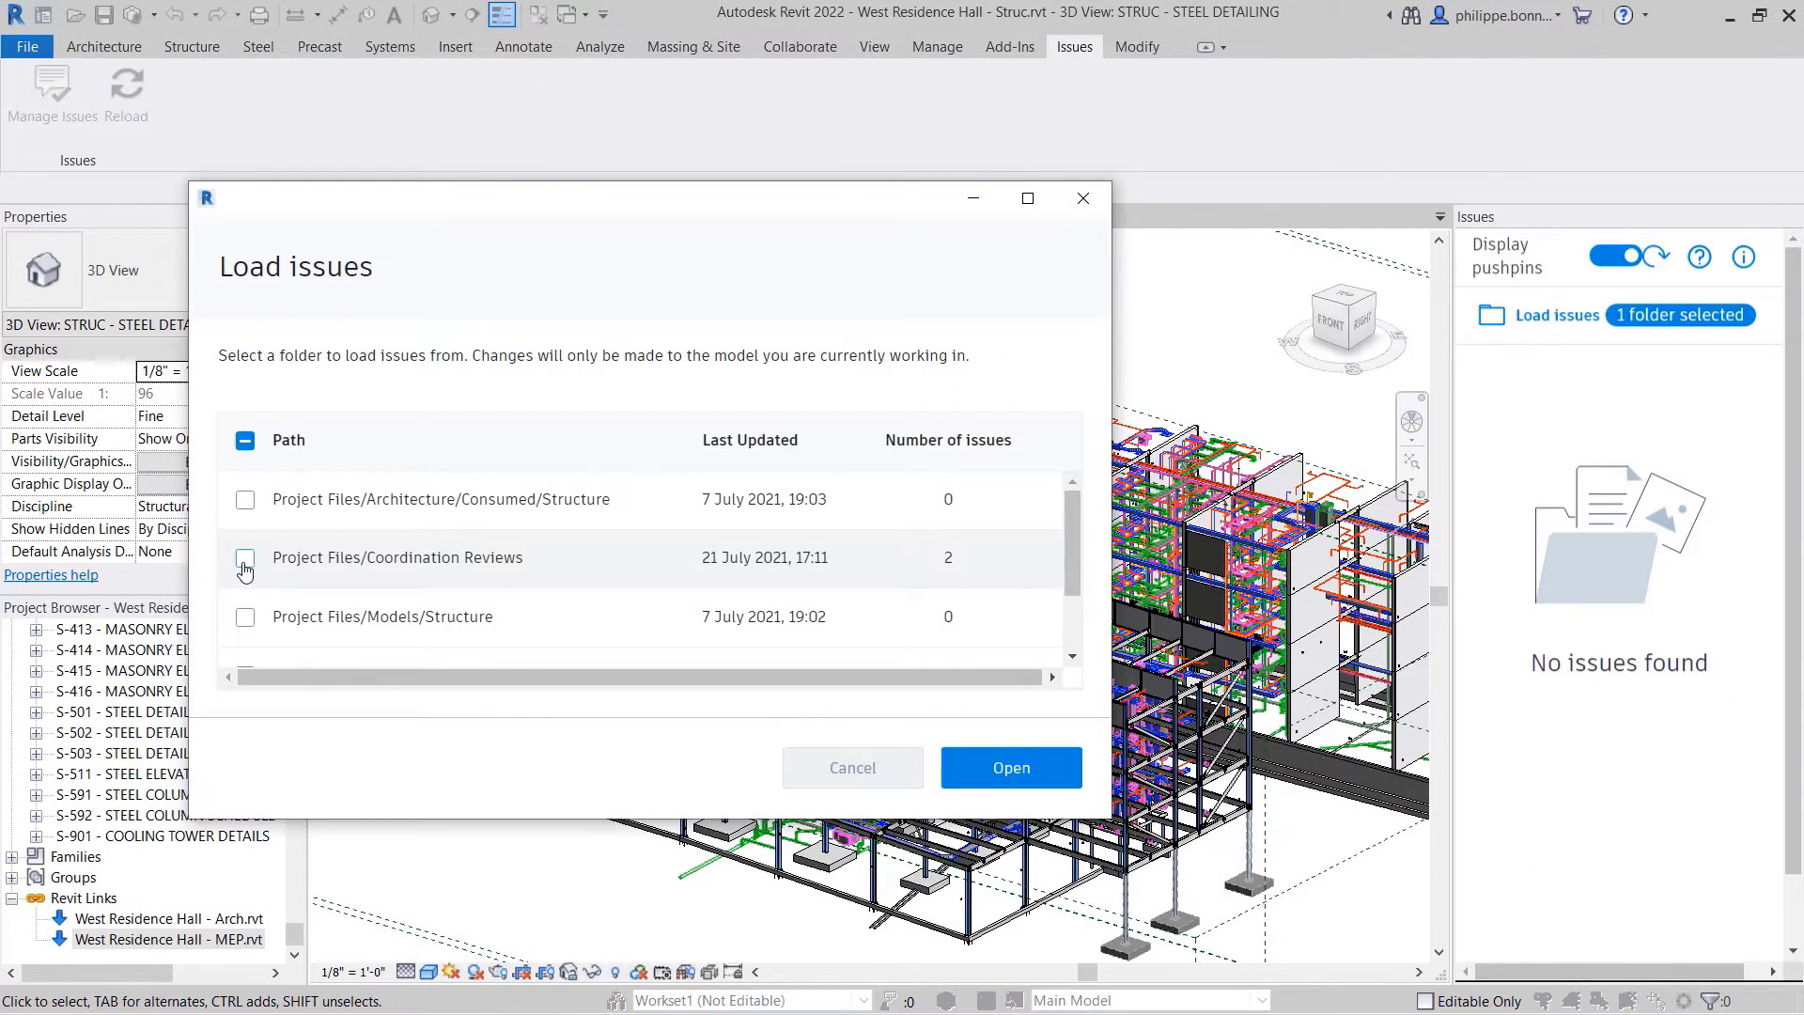
left_click(1009, 768)
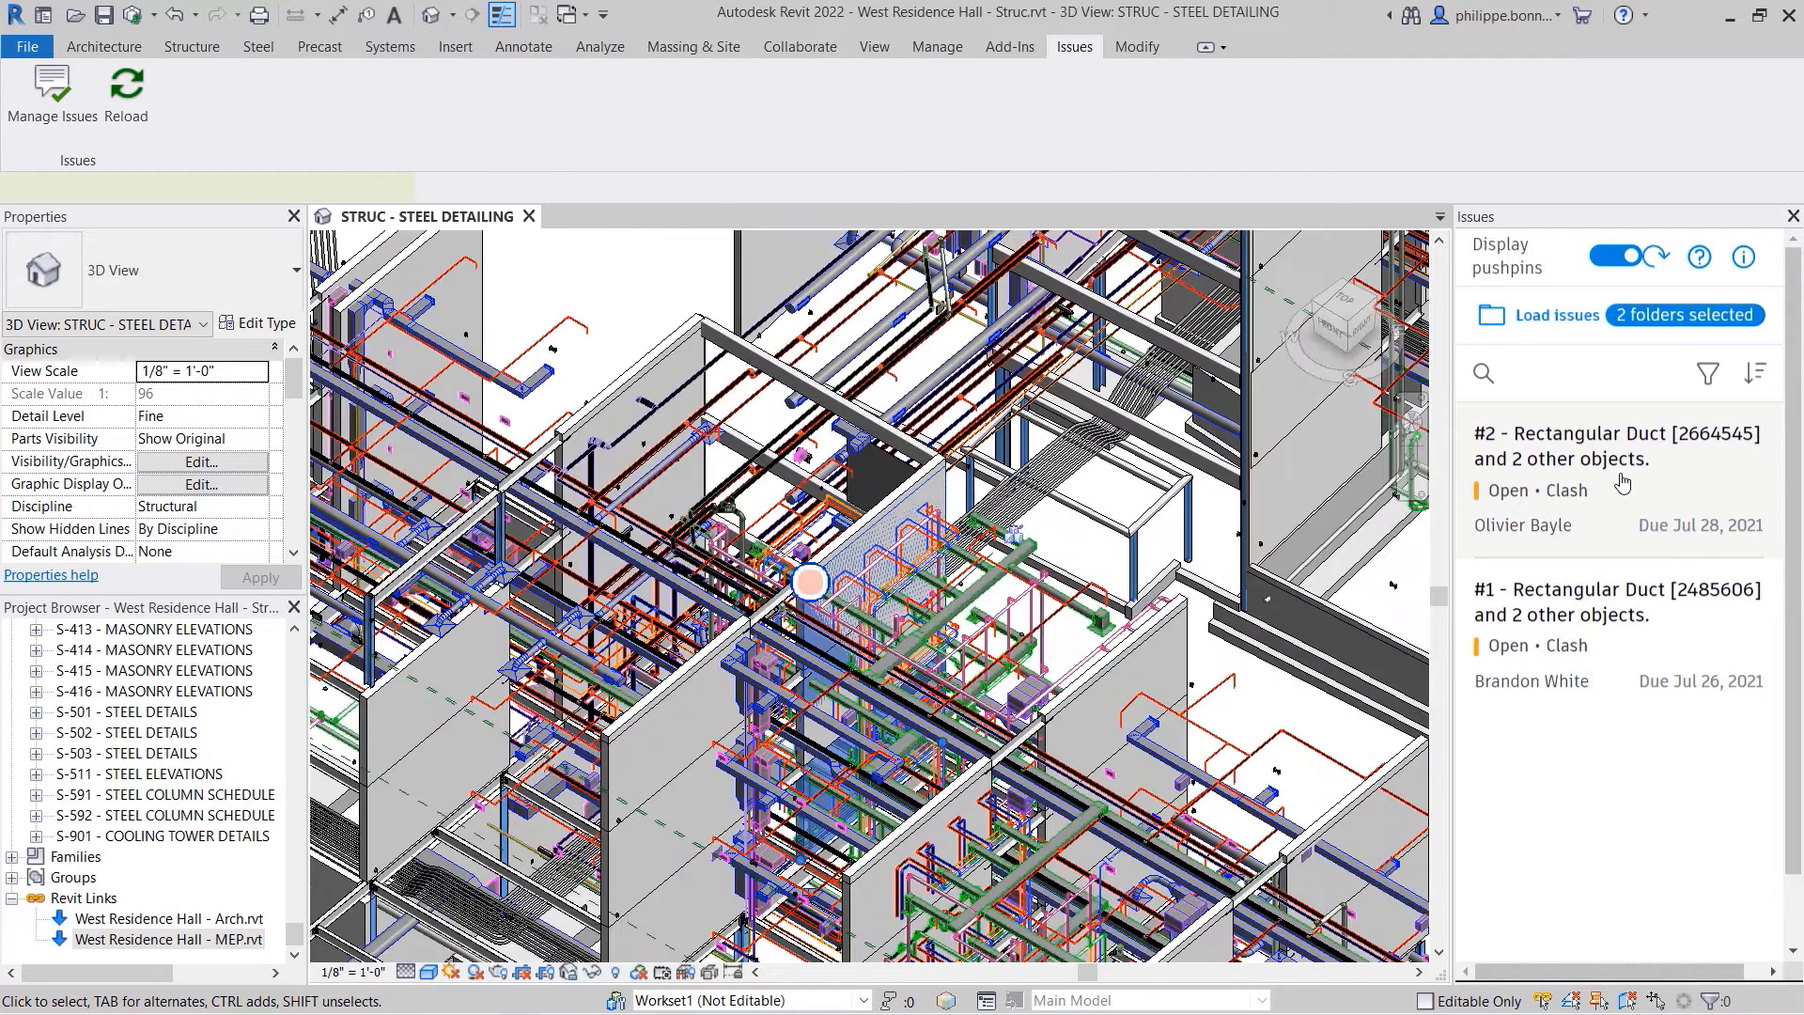
- Open Issue #2 with a close-up of its wall clash pin and select its Status field
left_click(1604, 447)
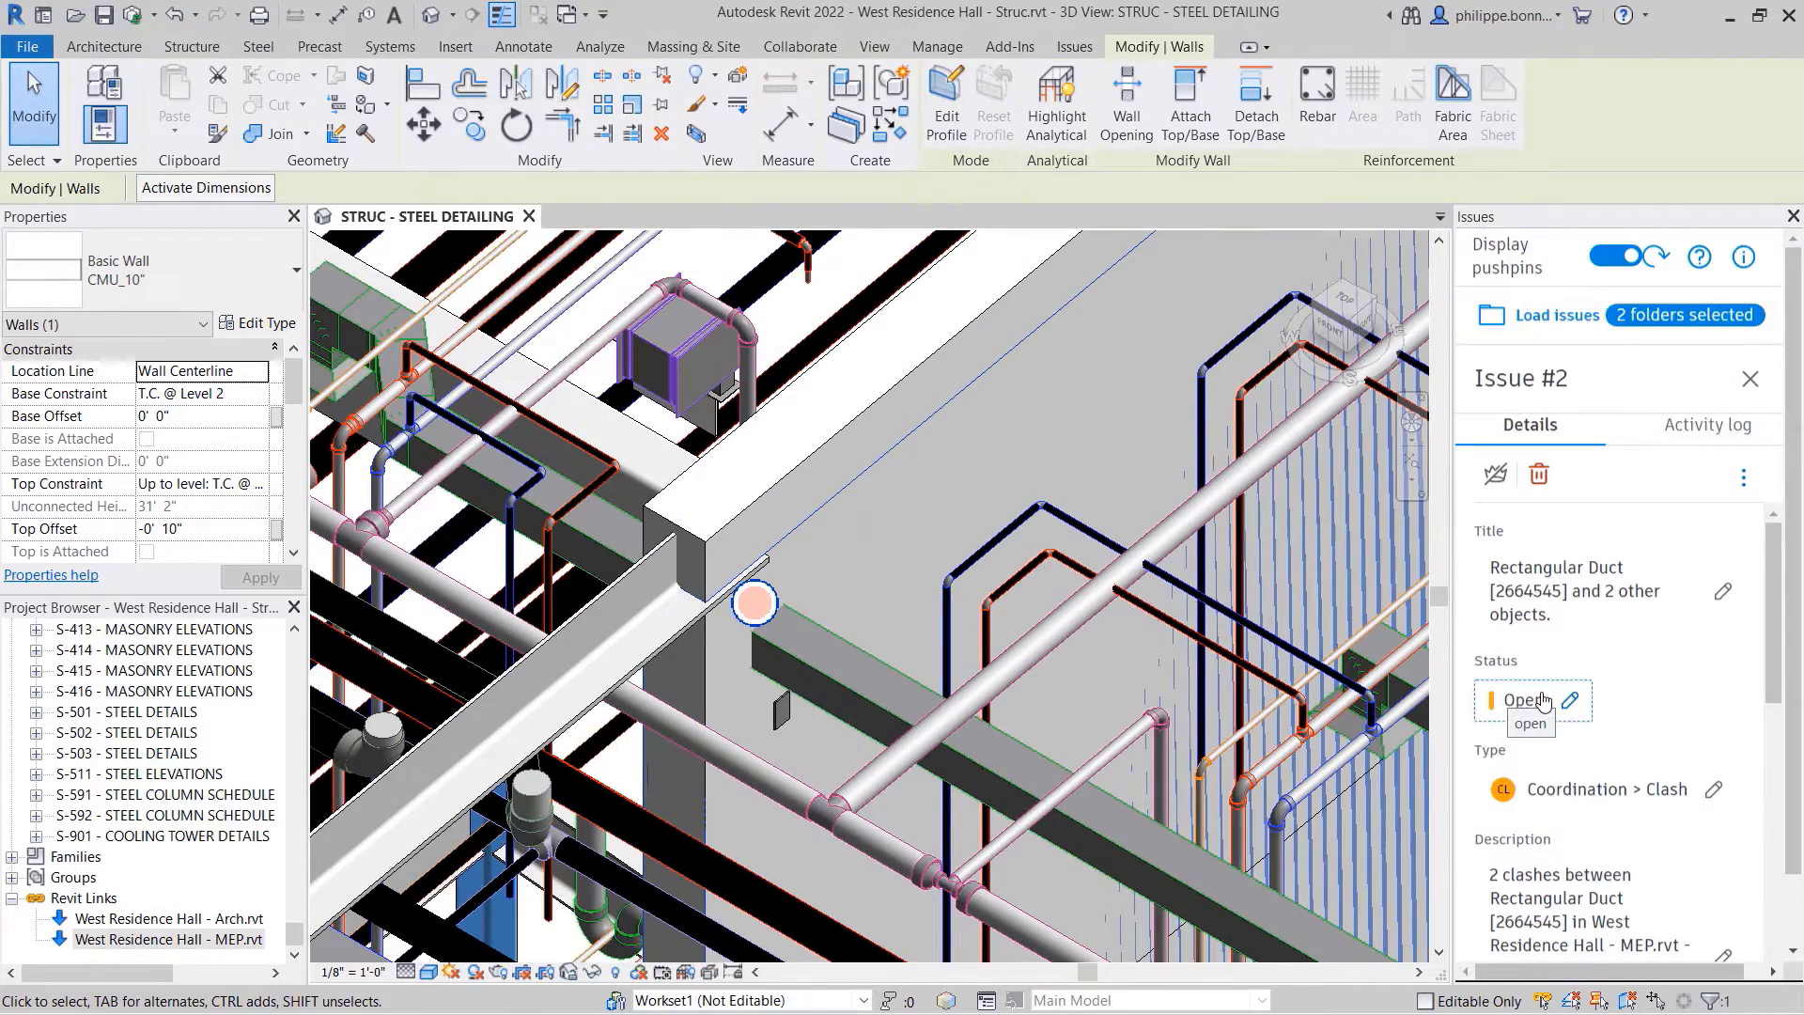
left_click(1531, 722)
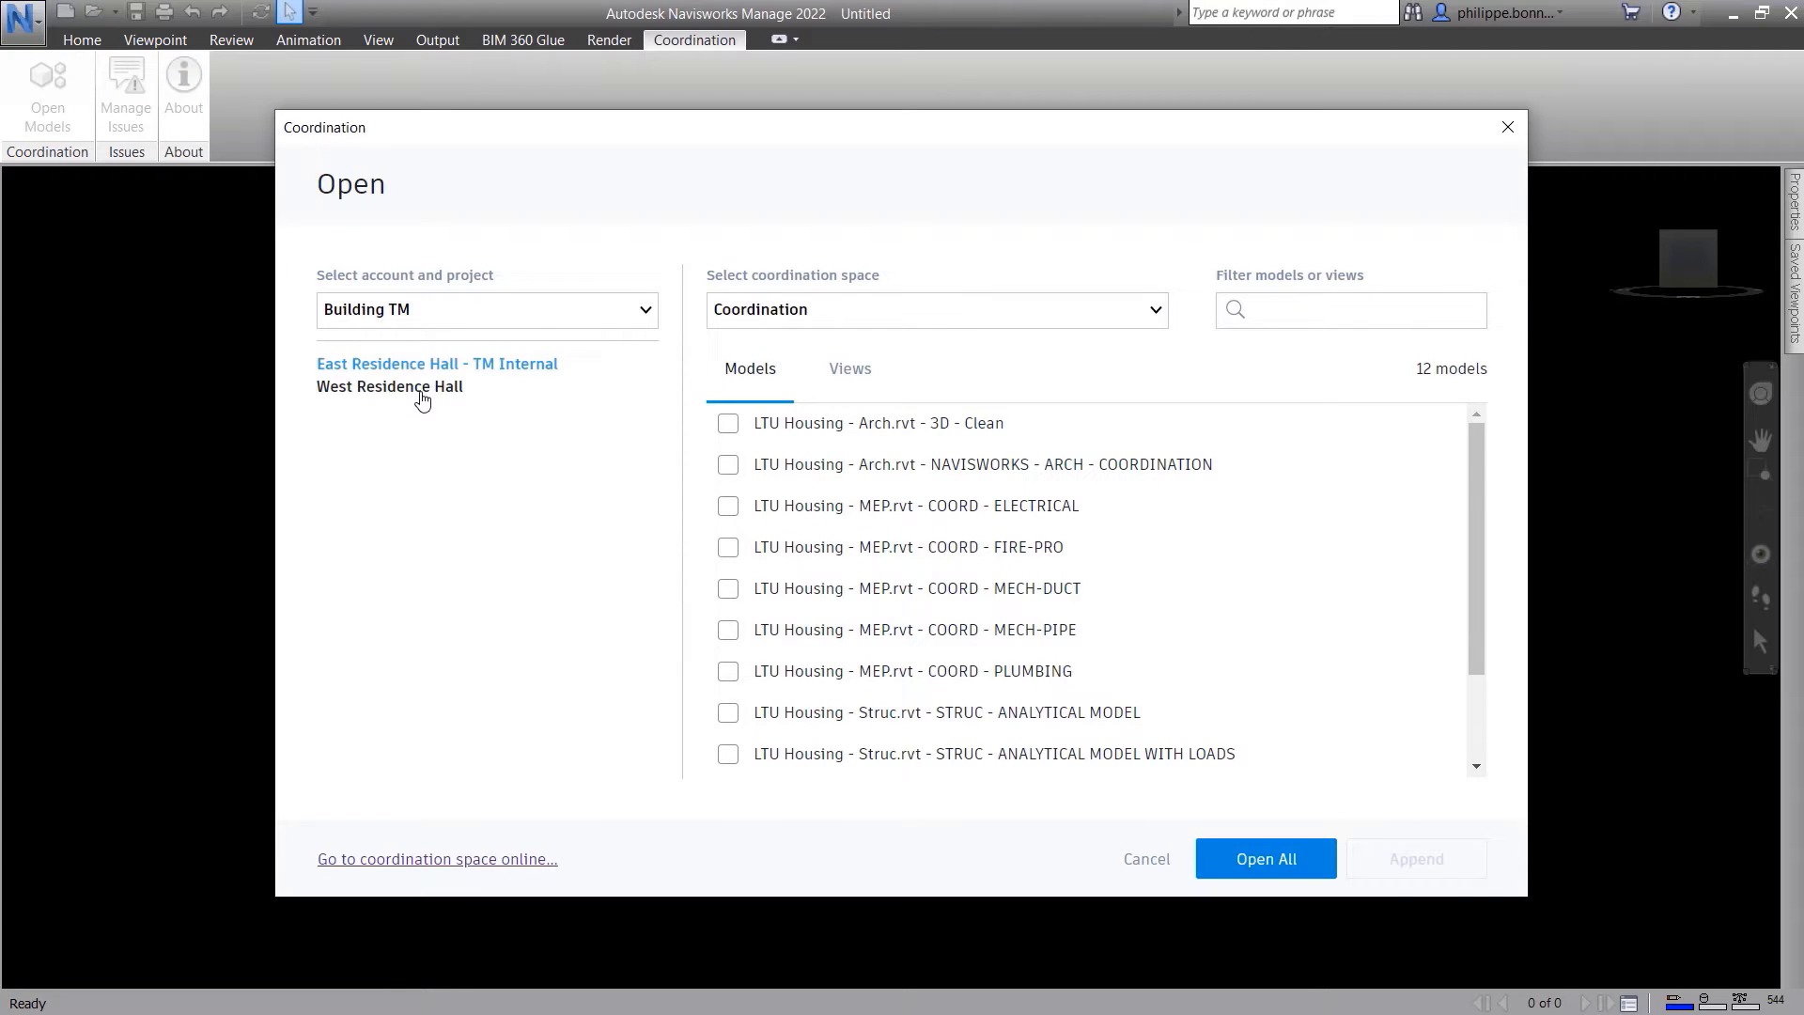
- Open the six West Residence Hall MEP and structural models from the coordination space
left_click(389, 385)
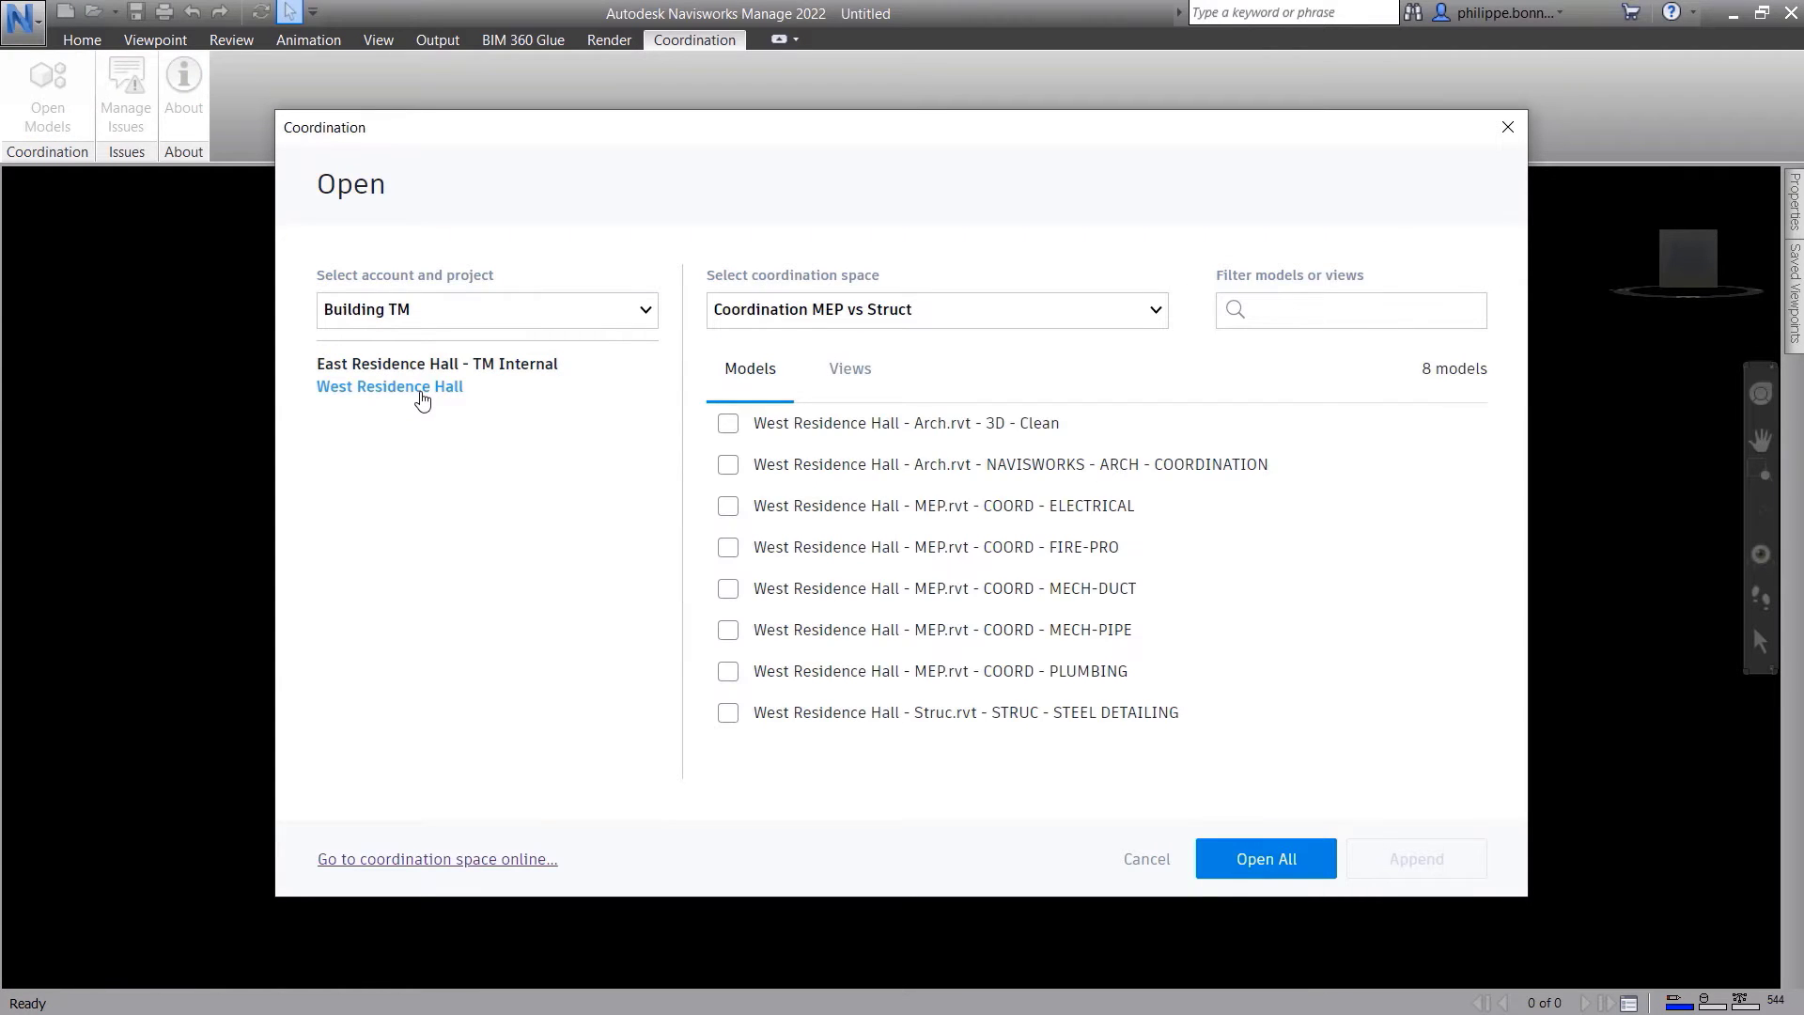
left_click(727, 505)
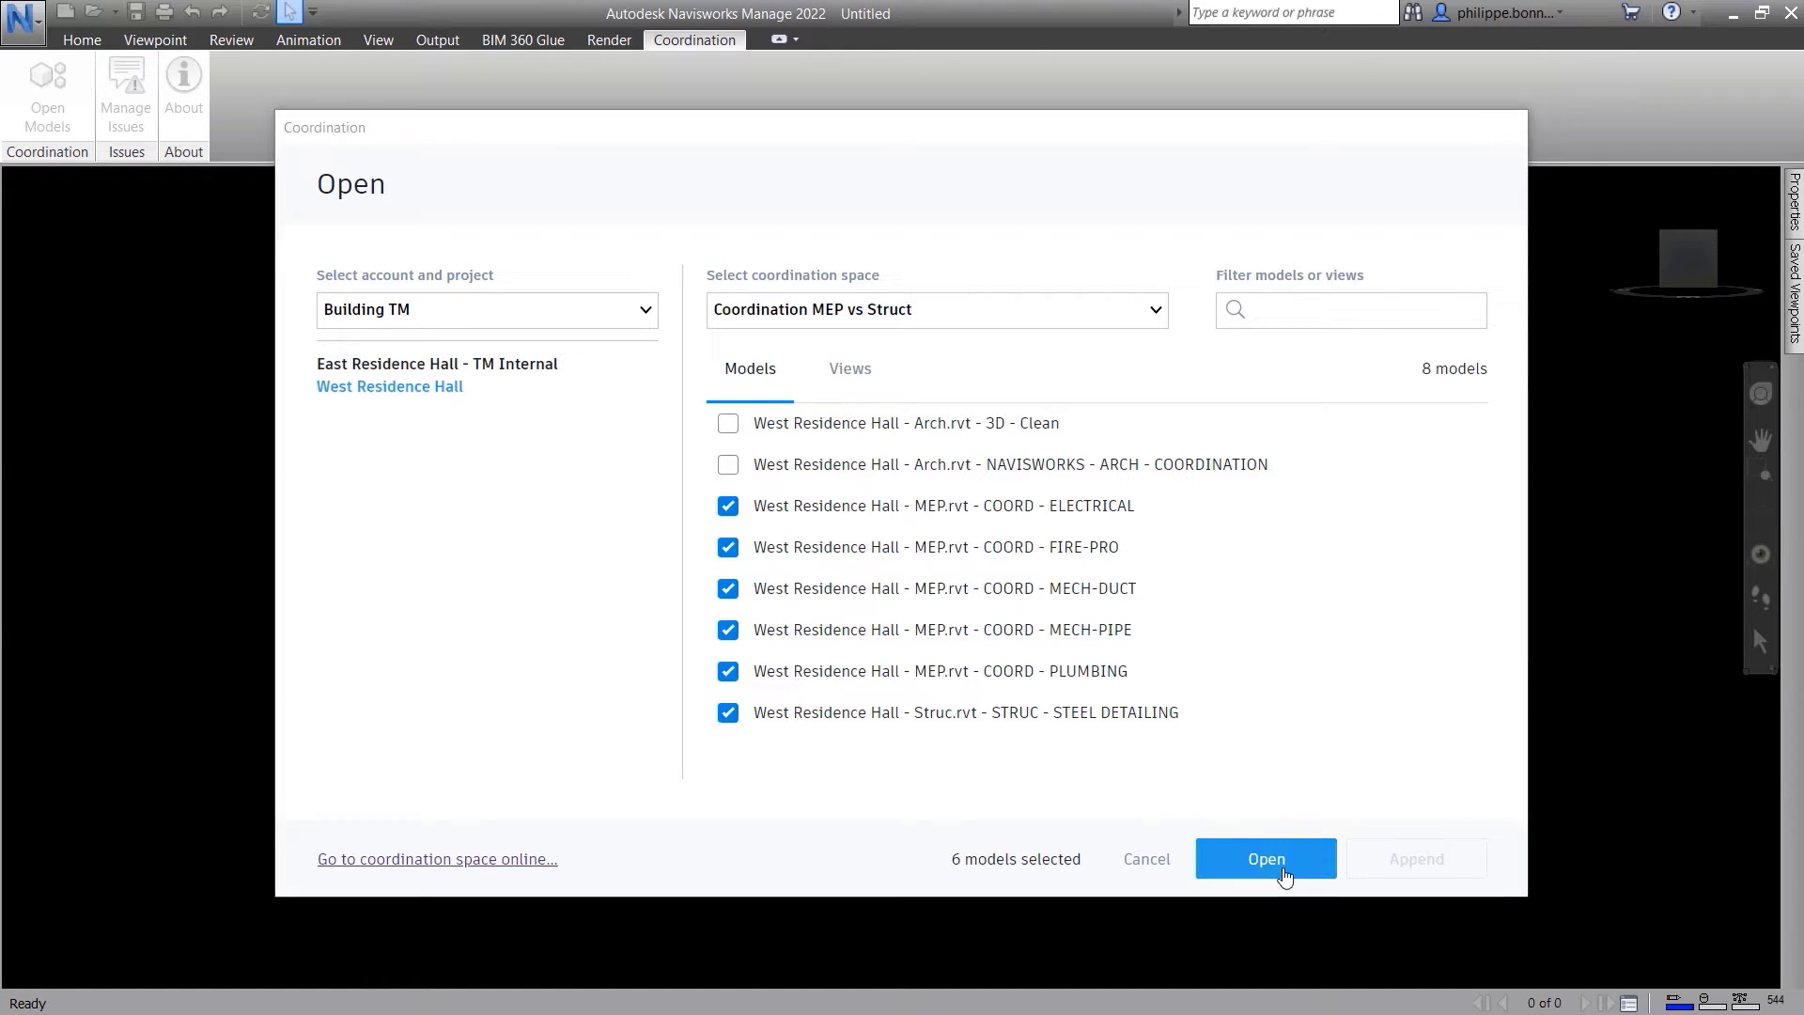
left_click(1266, 858)
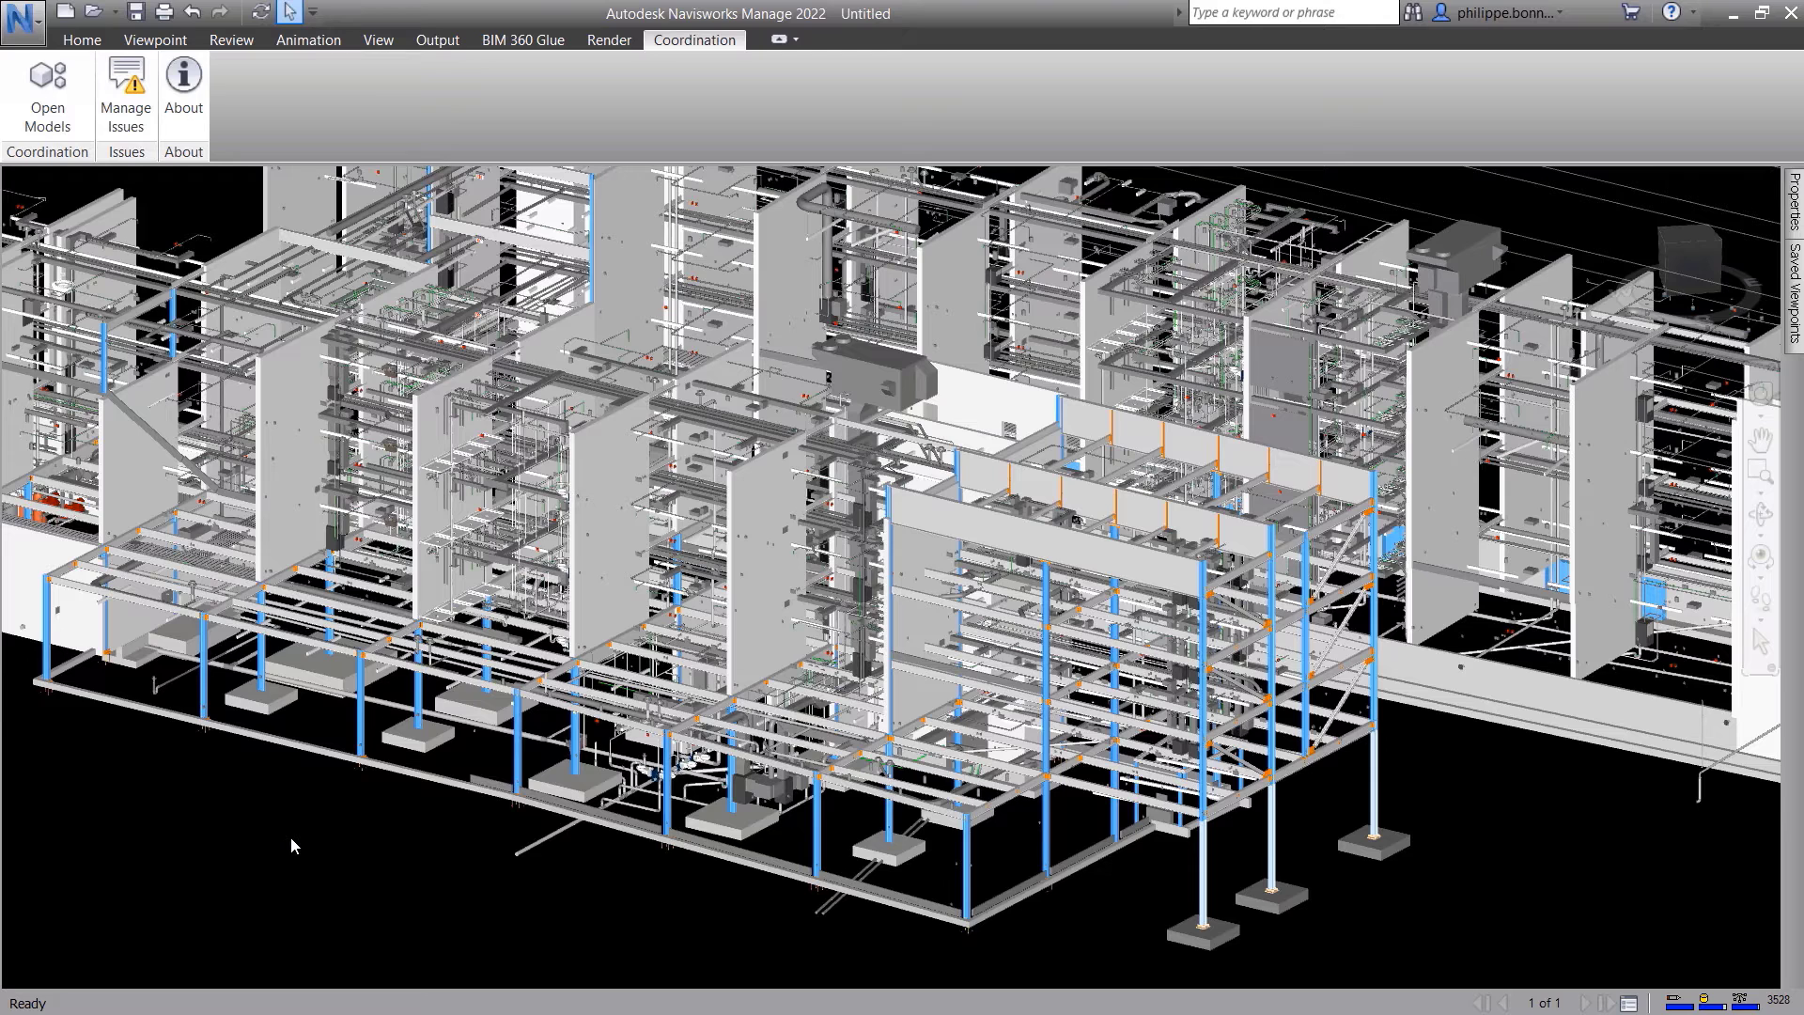
- Review Issue #2 in Navisworks by zooming to its pin and scrolling its details
left_click(124, 92)
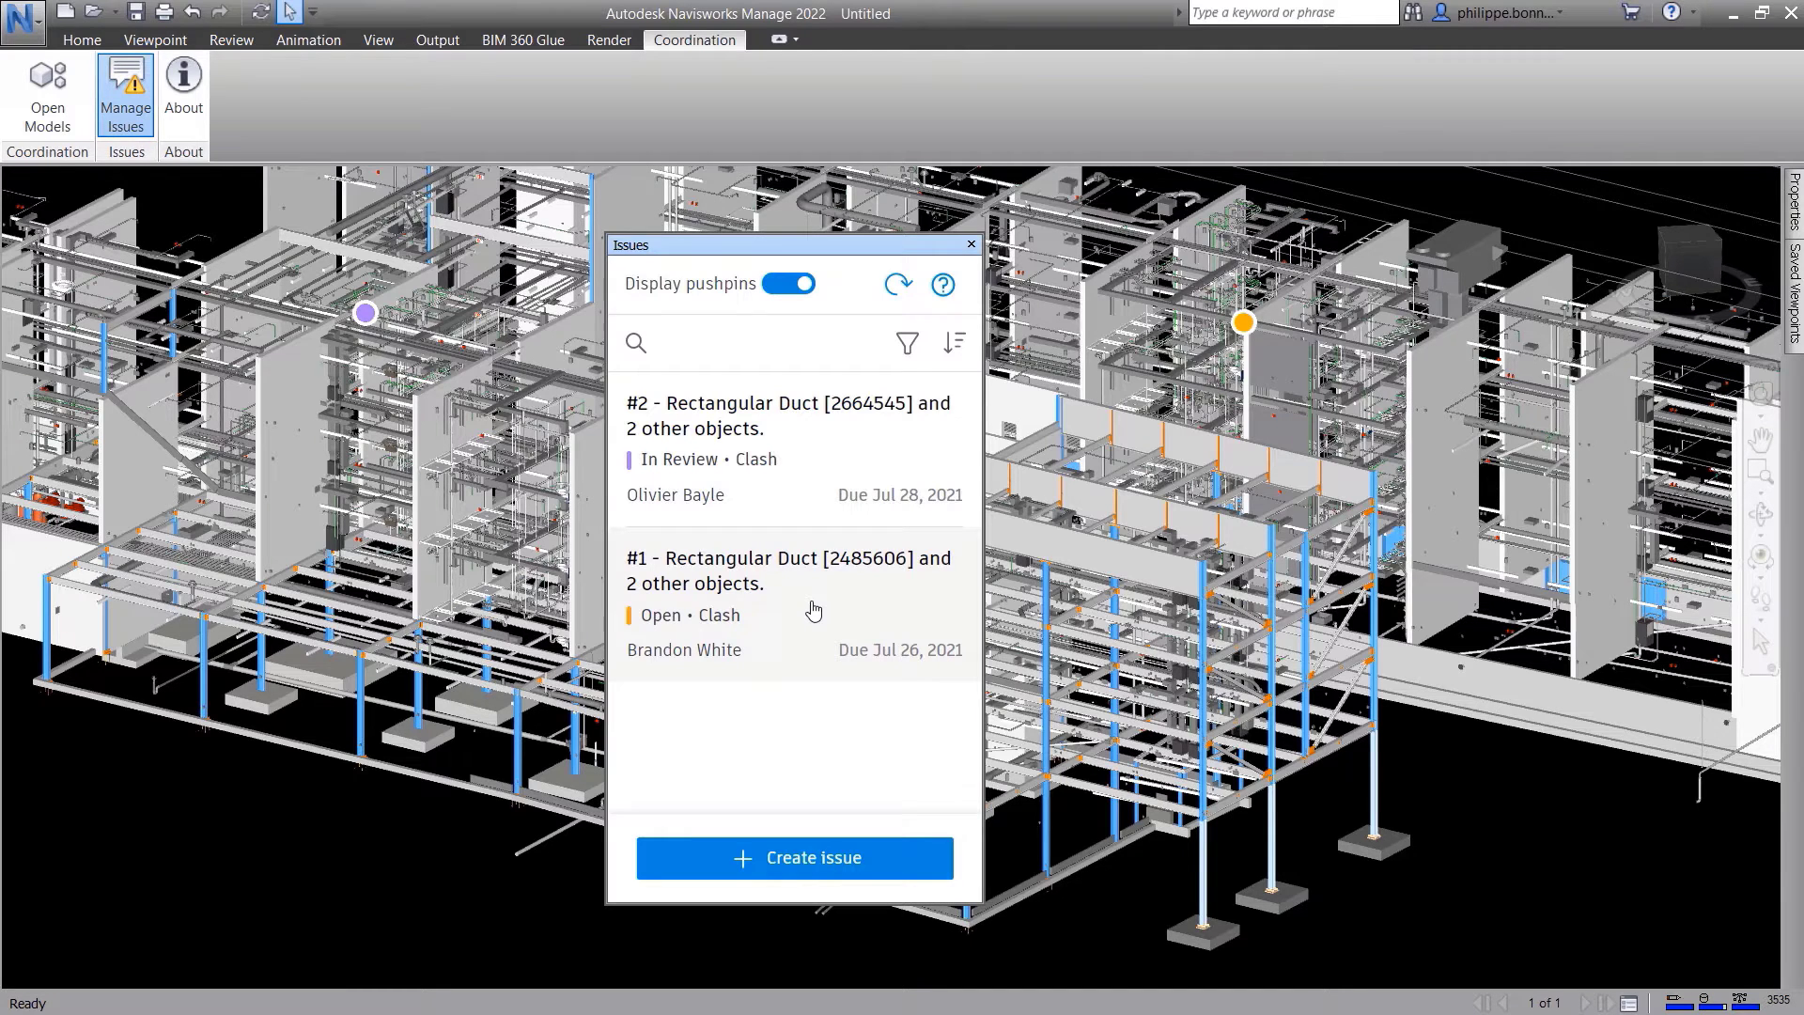
mouse_move(794, 462)
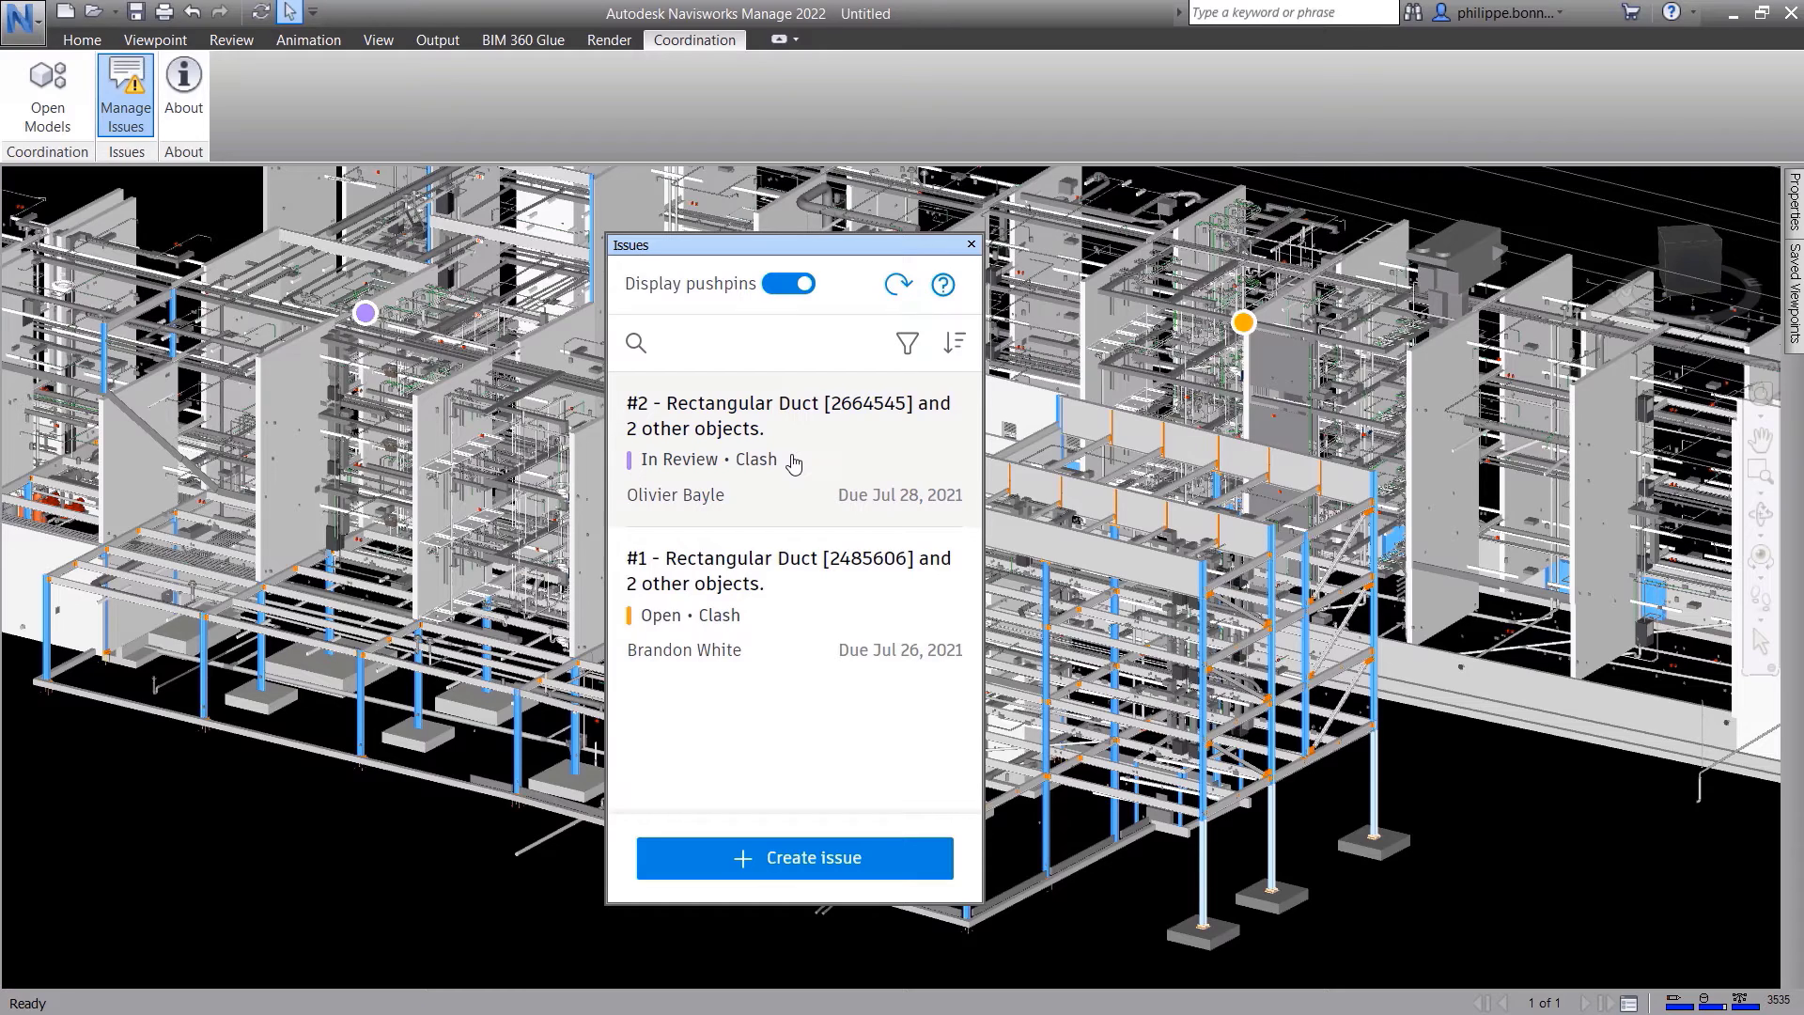
left_click(787, 415)
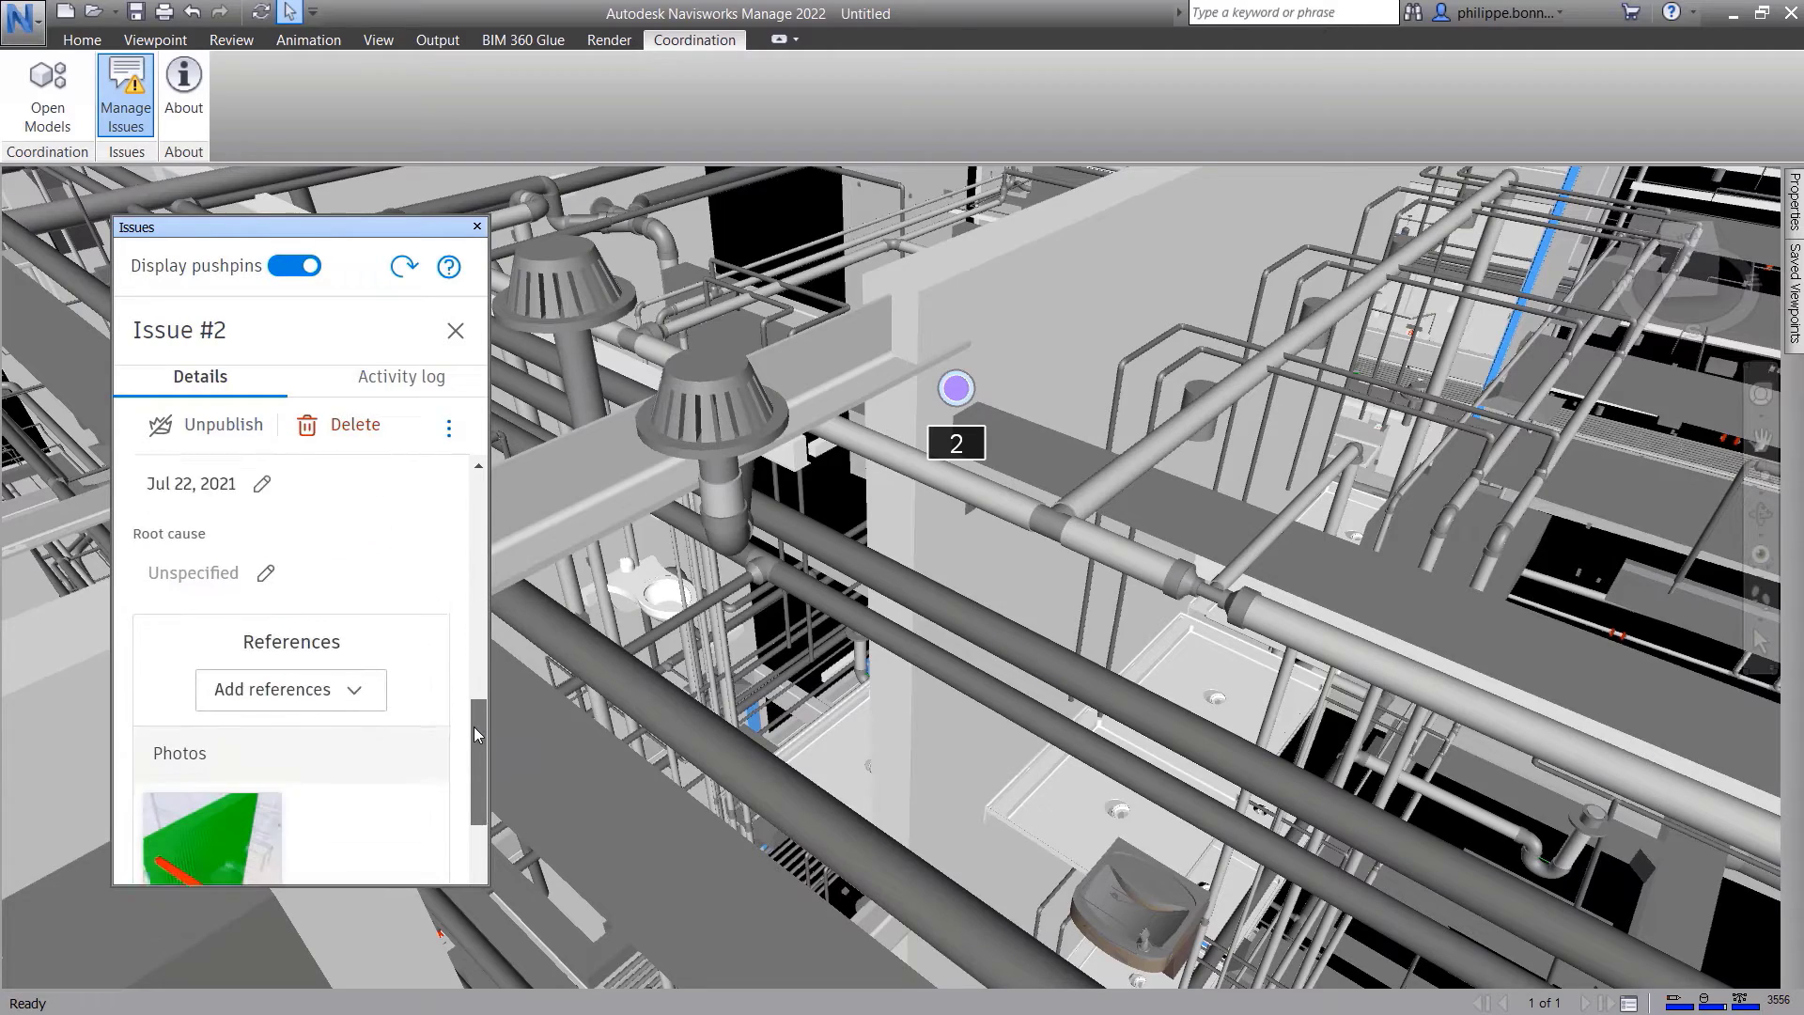
scroll("down", 3)
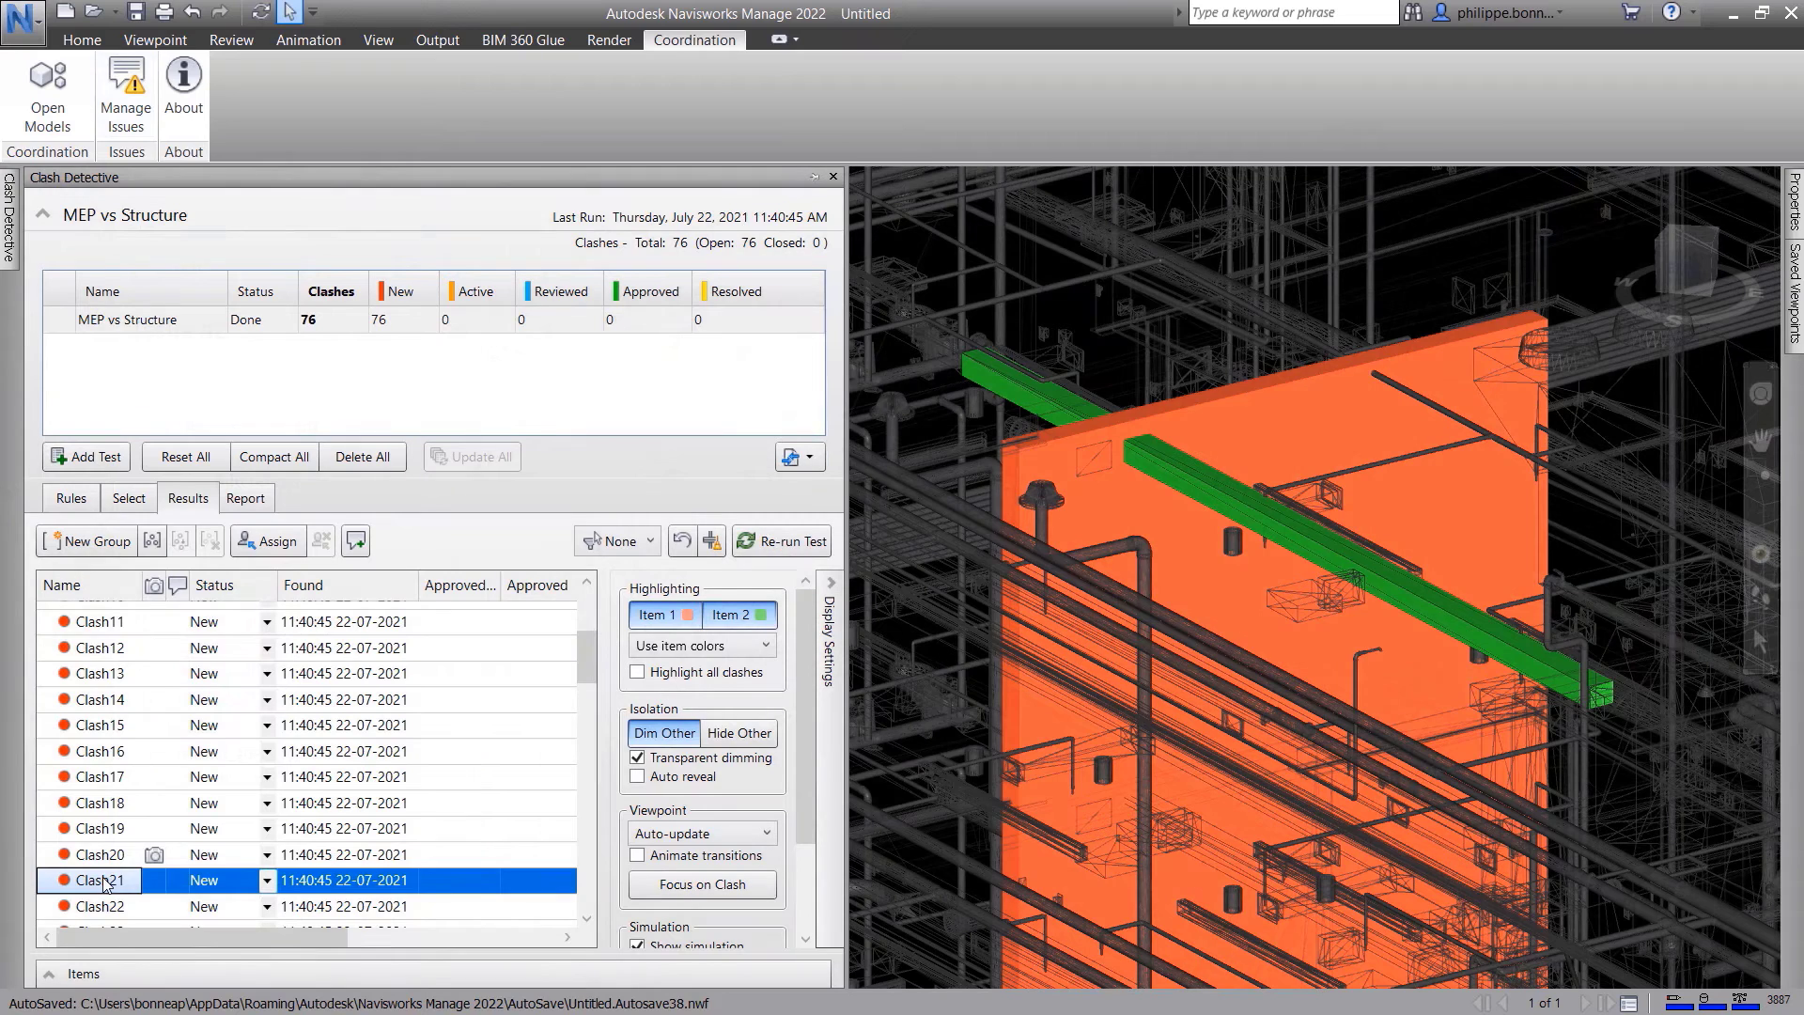
left_click(738, 732)
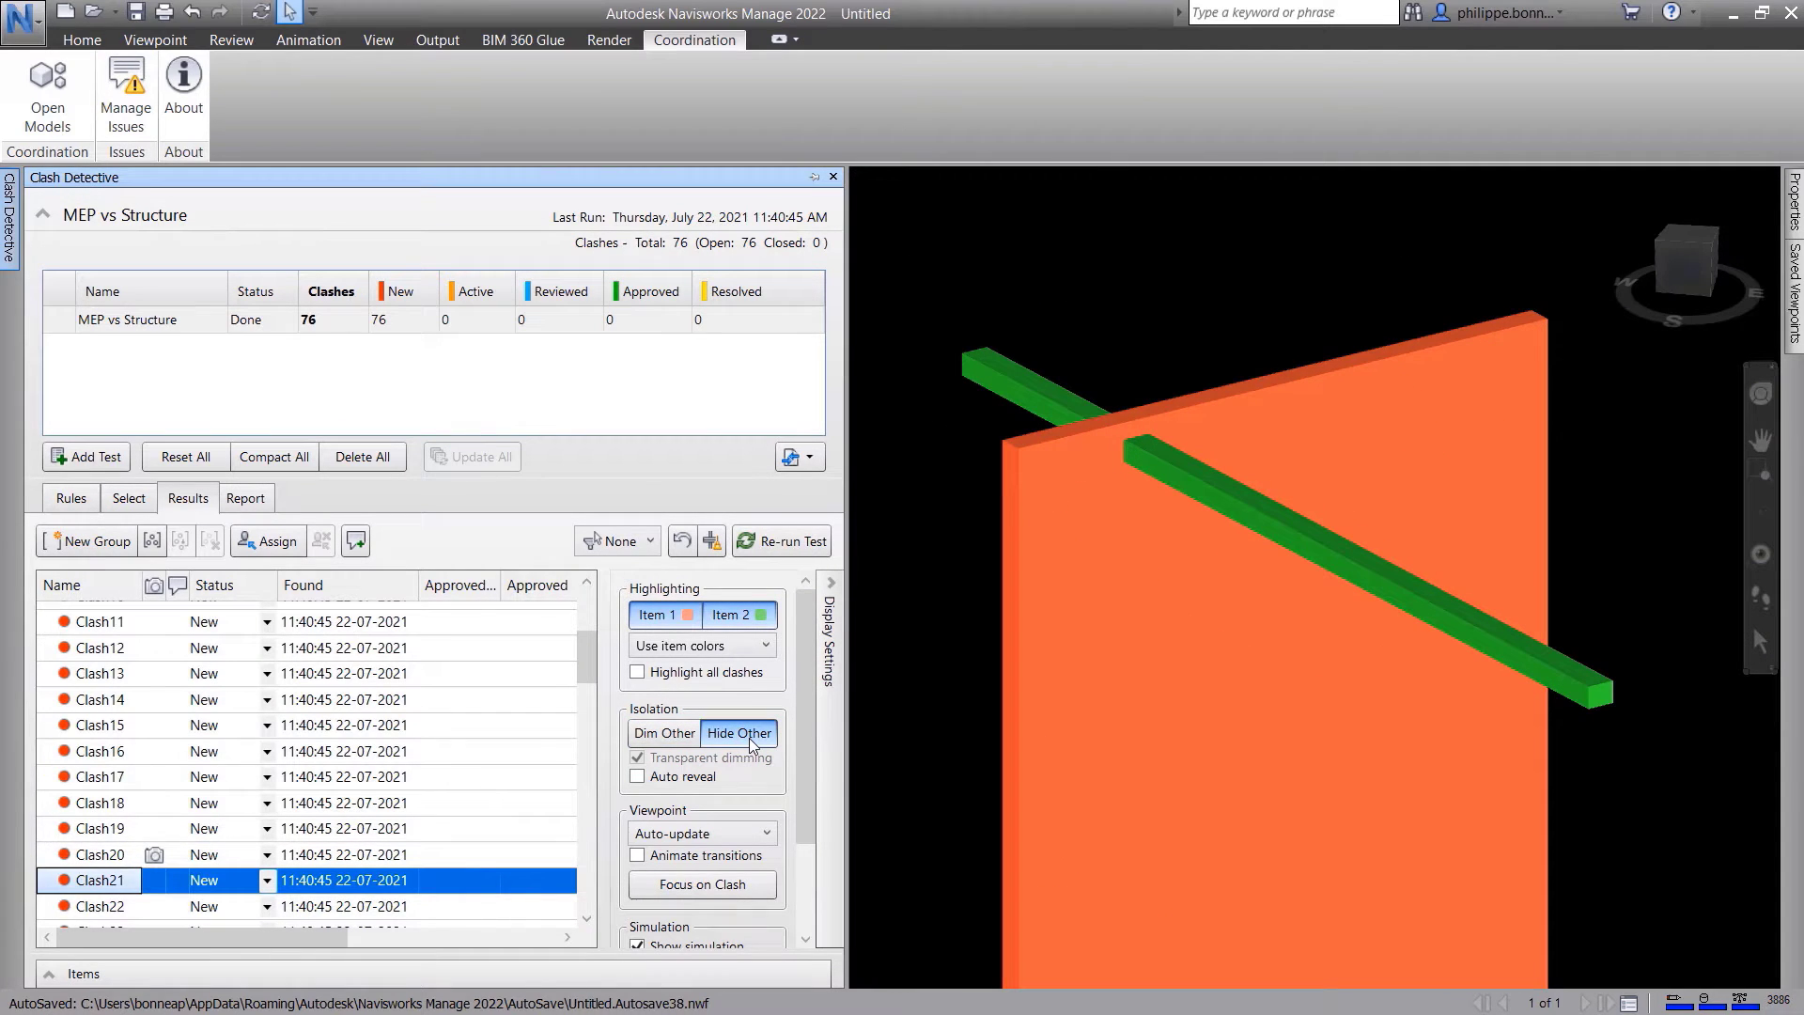
left_click(663, 733)
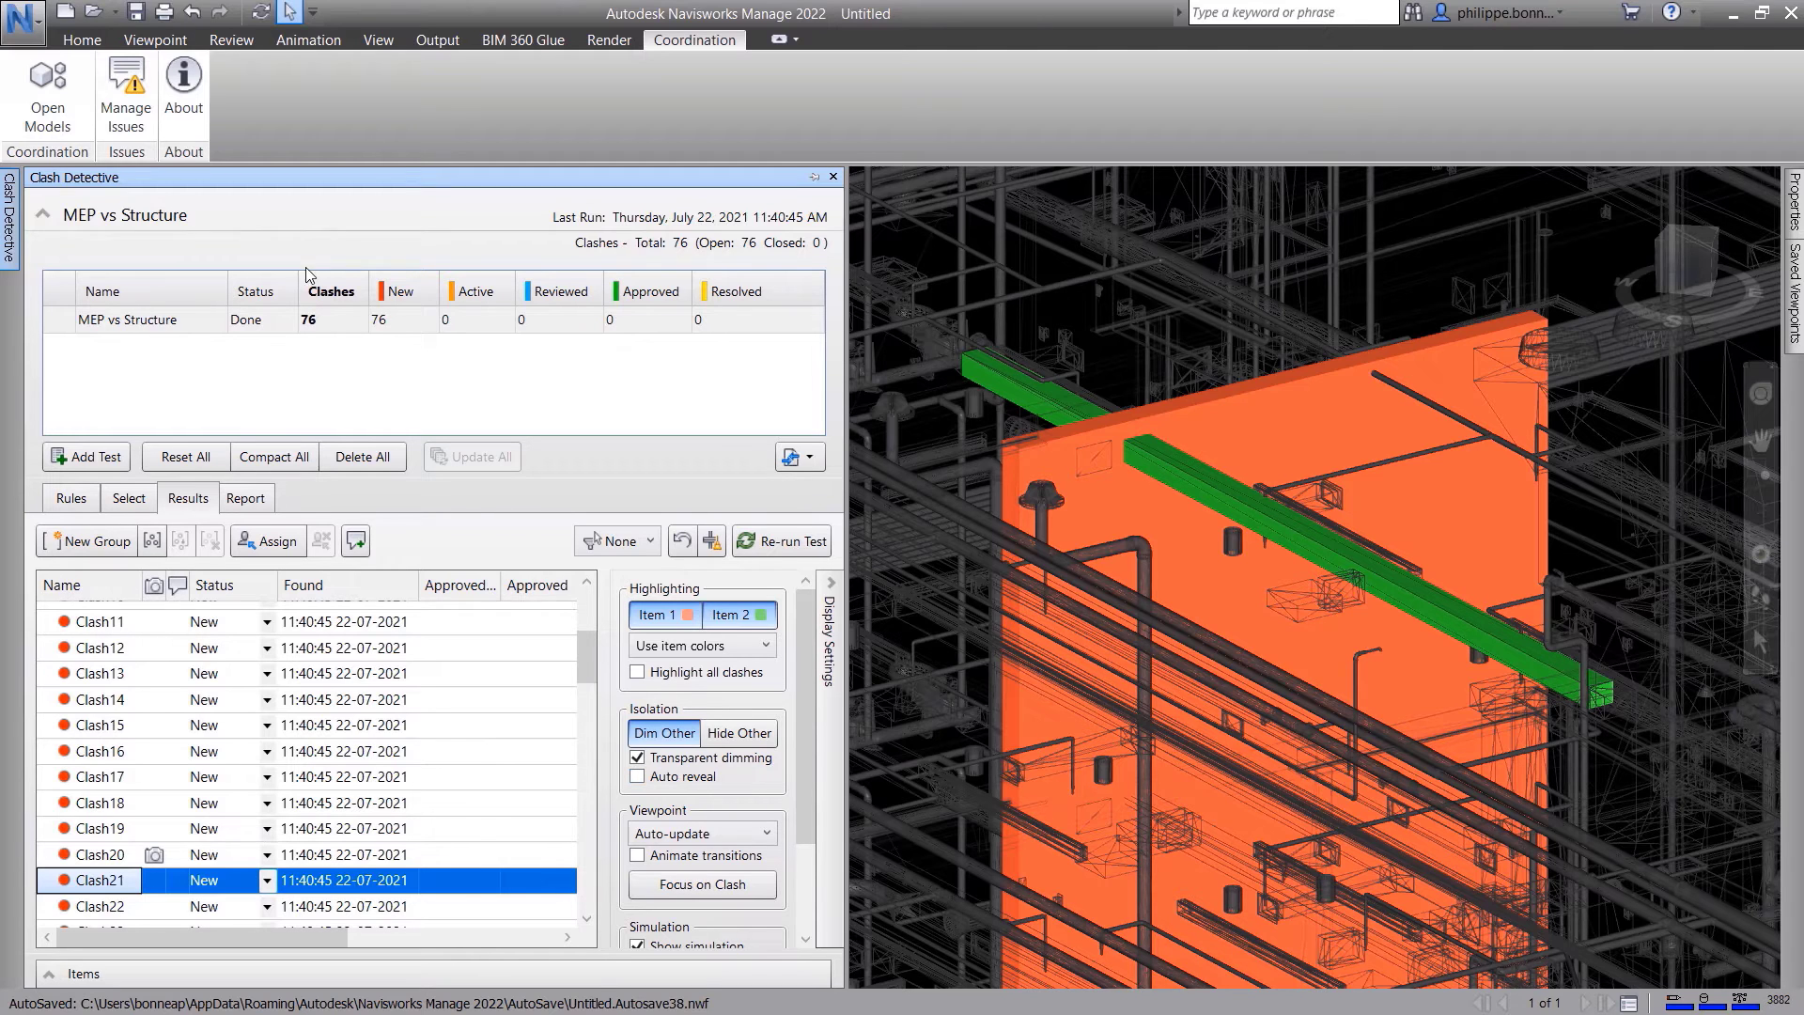
mouse_move(124, 86)
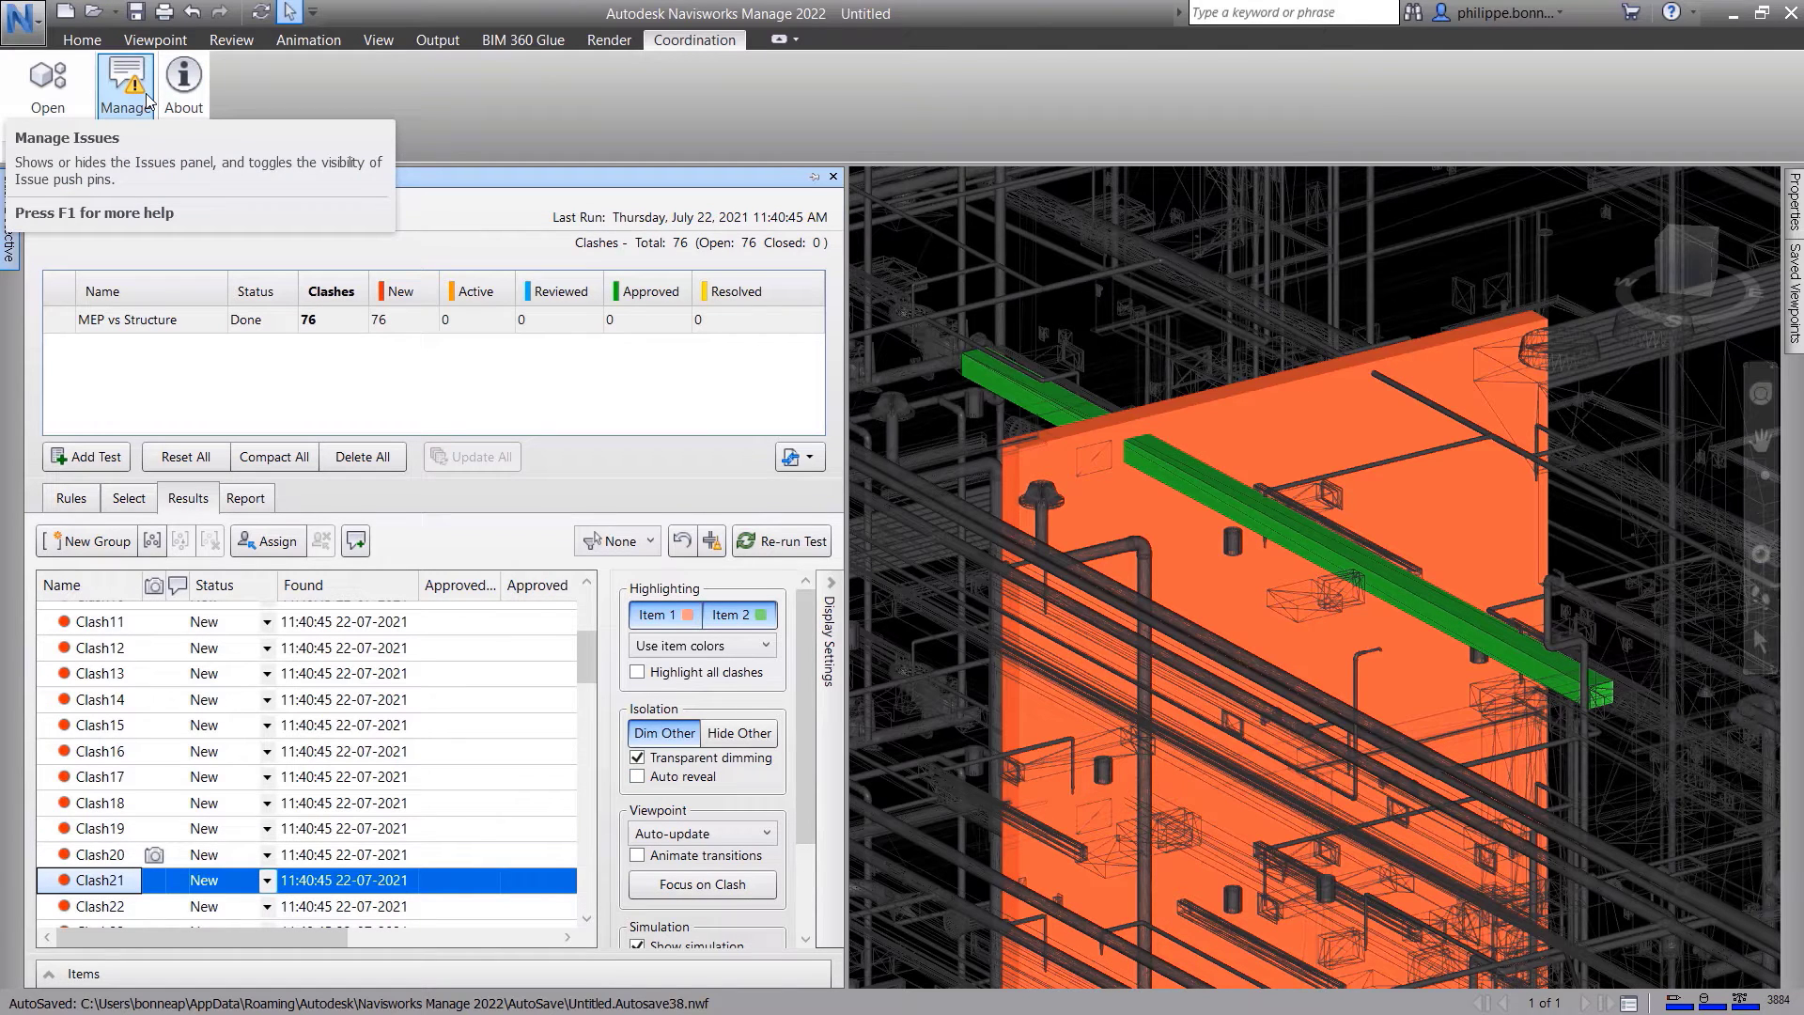
- Create Issue #4 for the Basic Wall [886365] clash, review its details, and close it
left_click(124, 83)
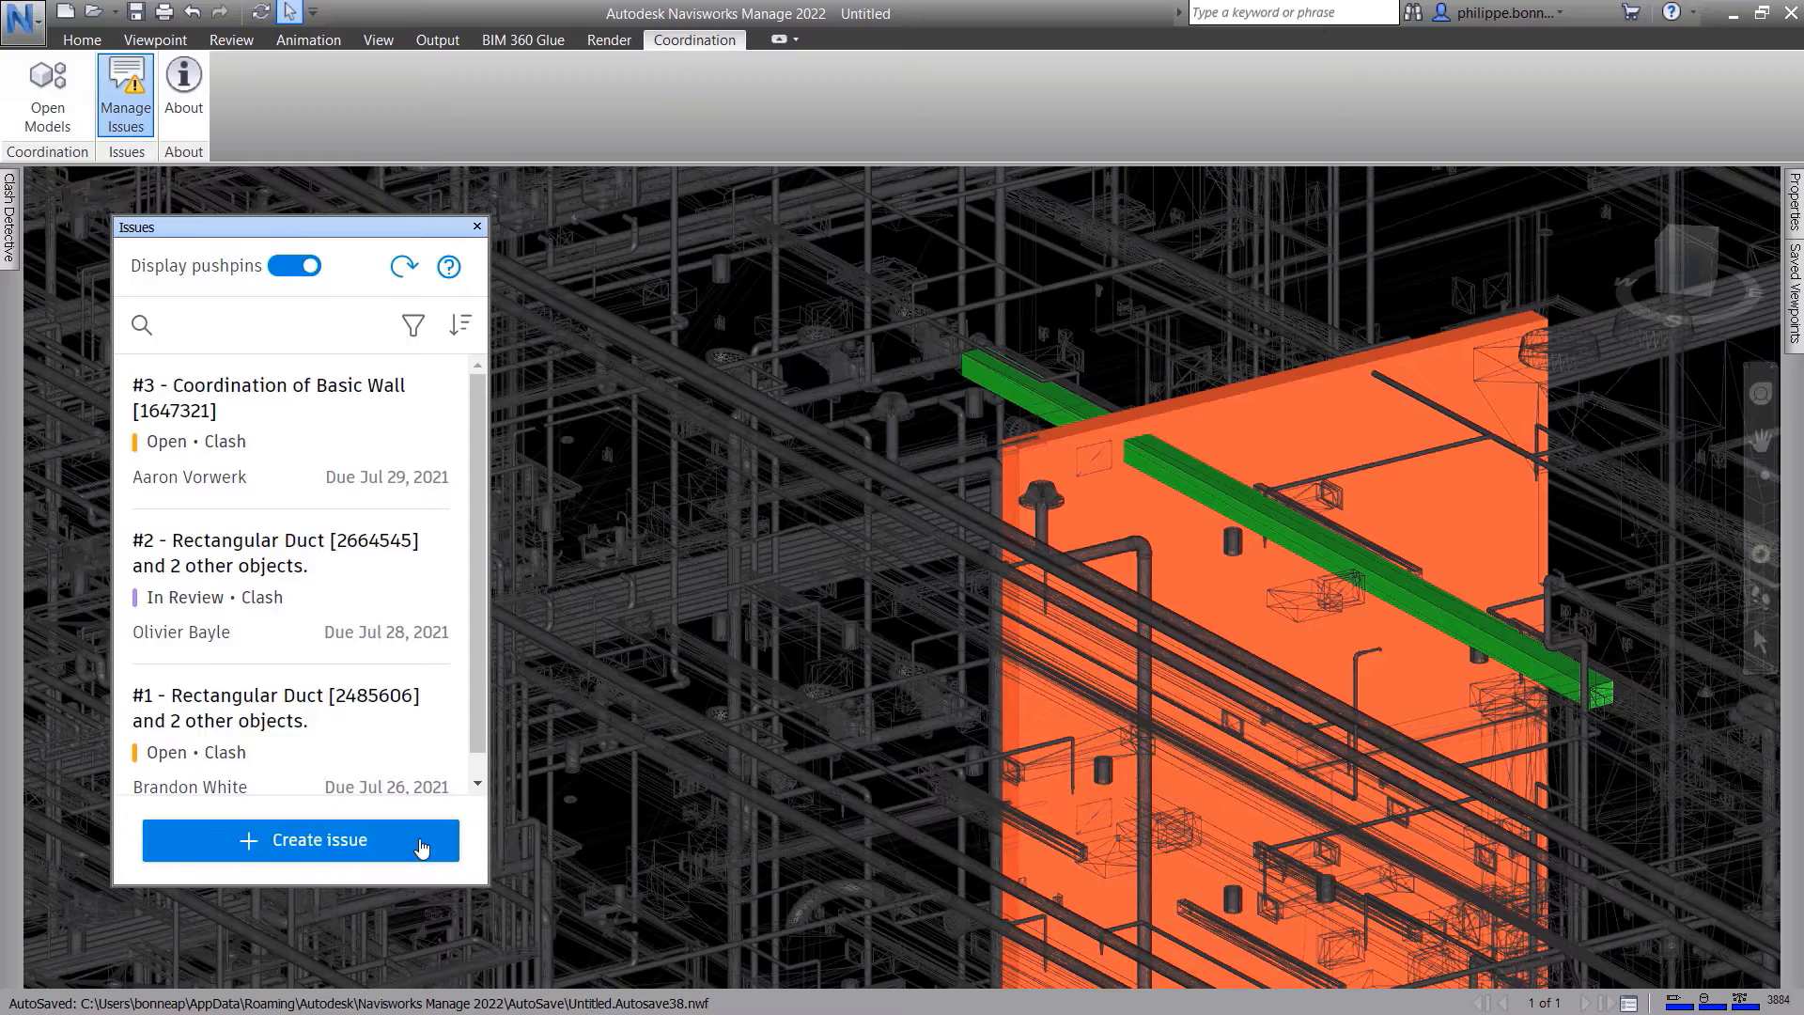
left_click(301, 840)
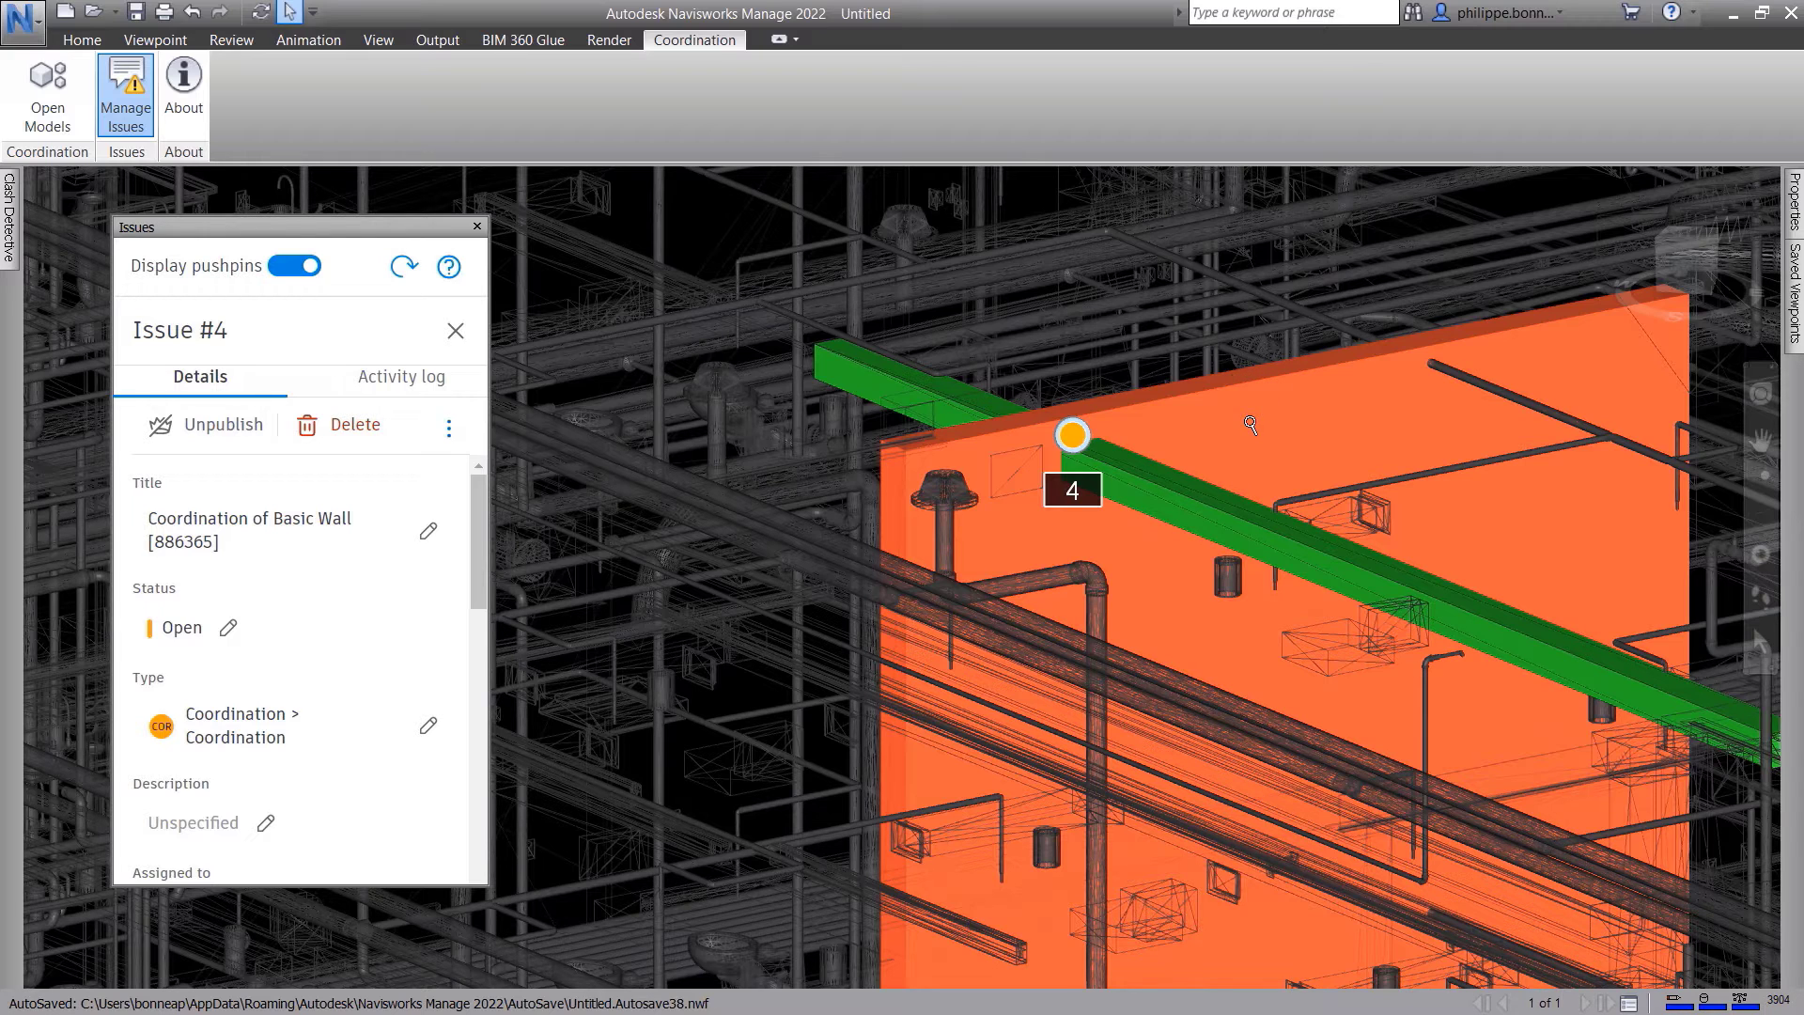
scroll("down", 3)
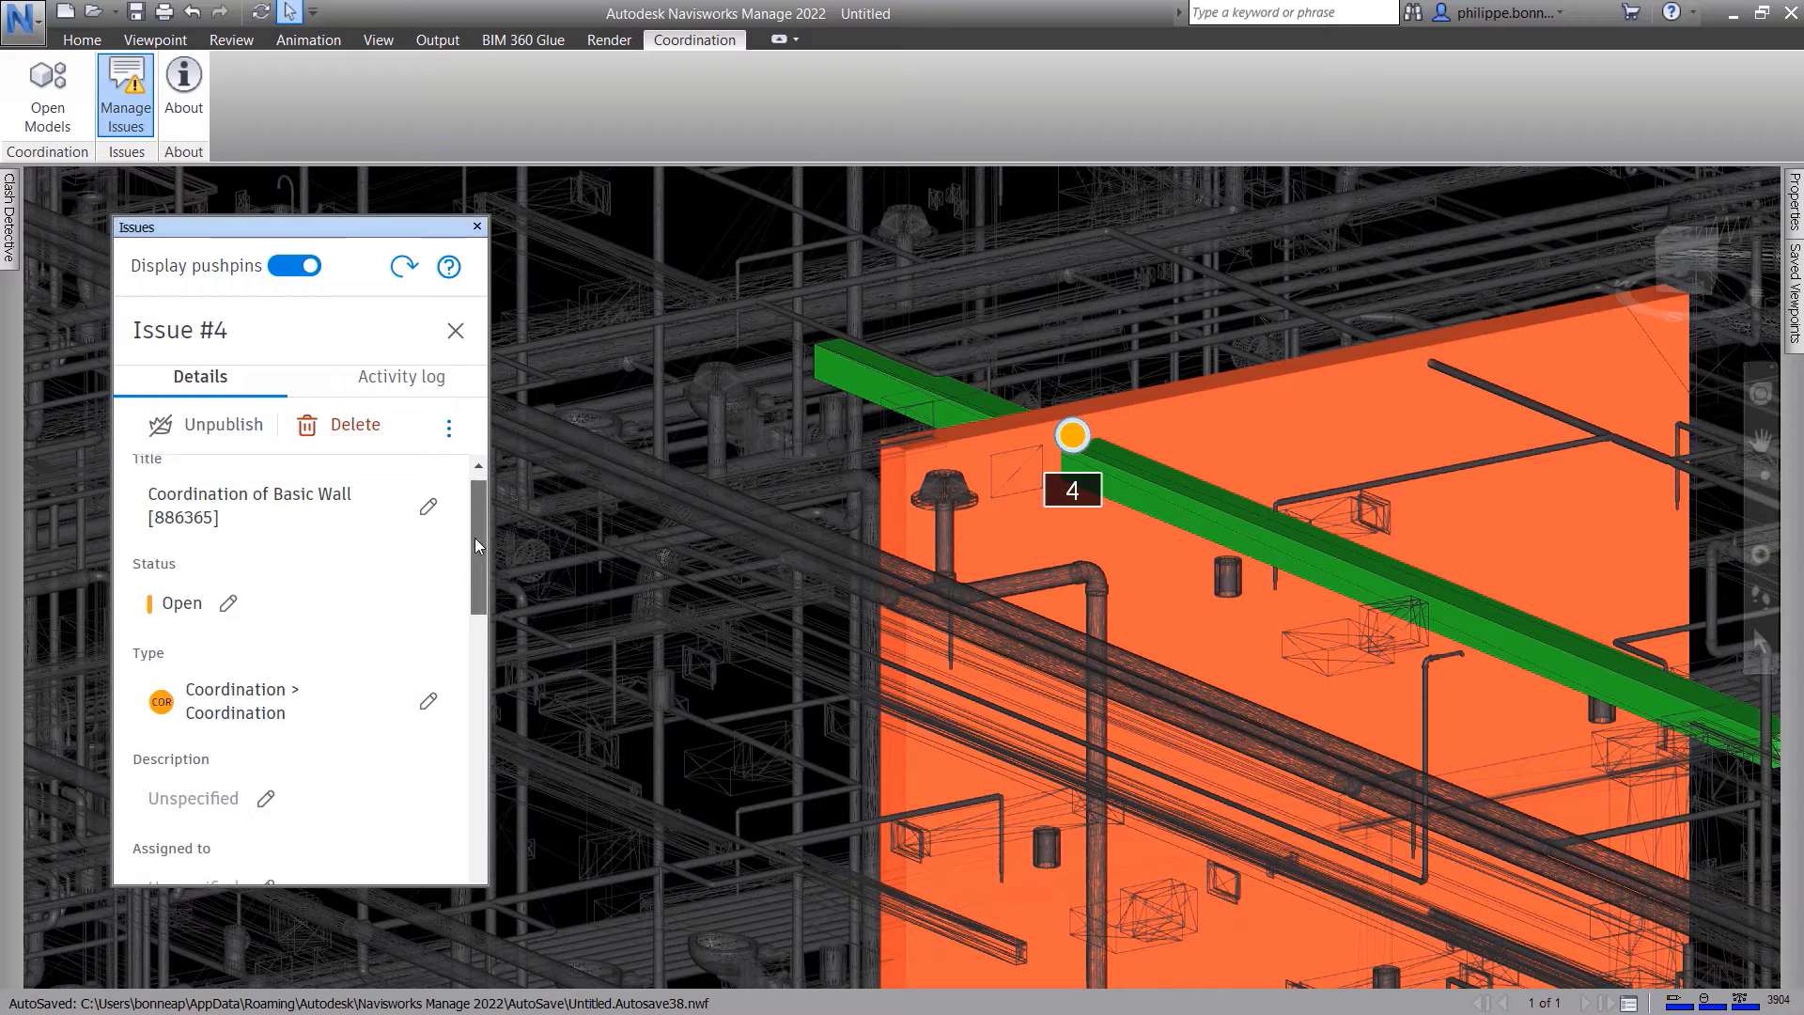
scroll("down", 3)
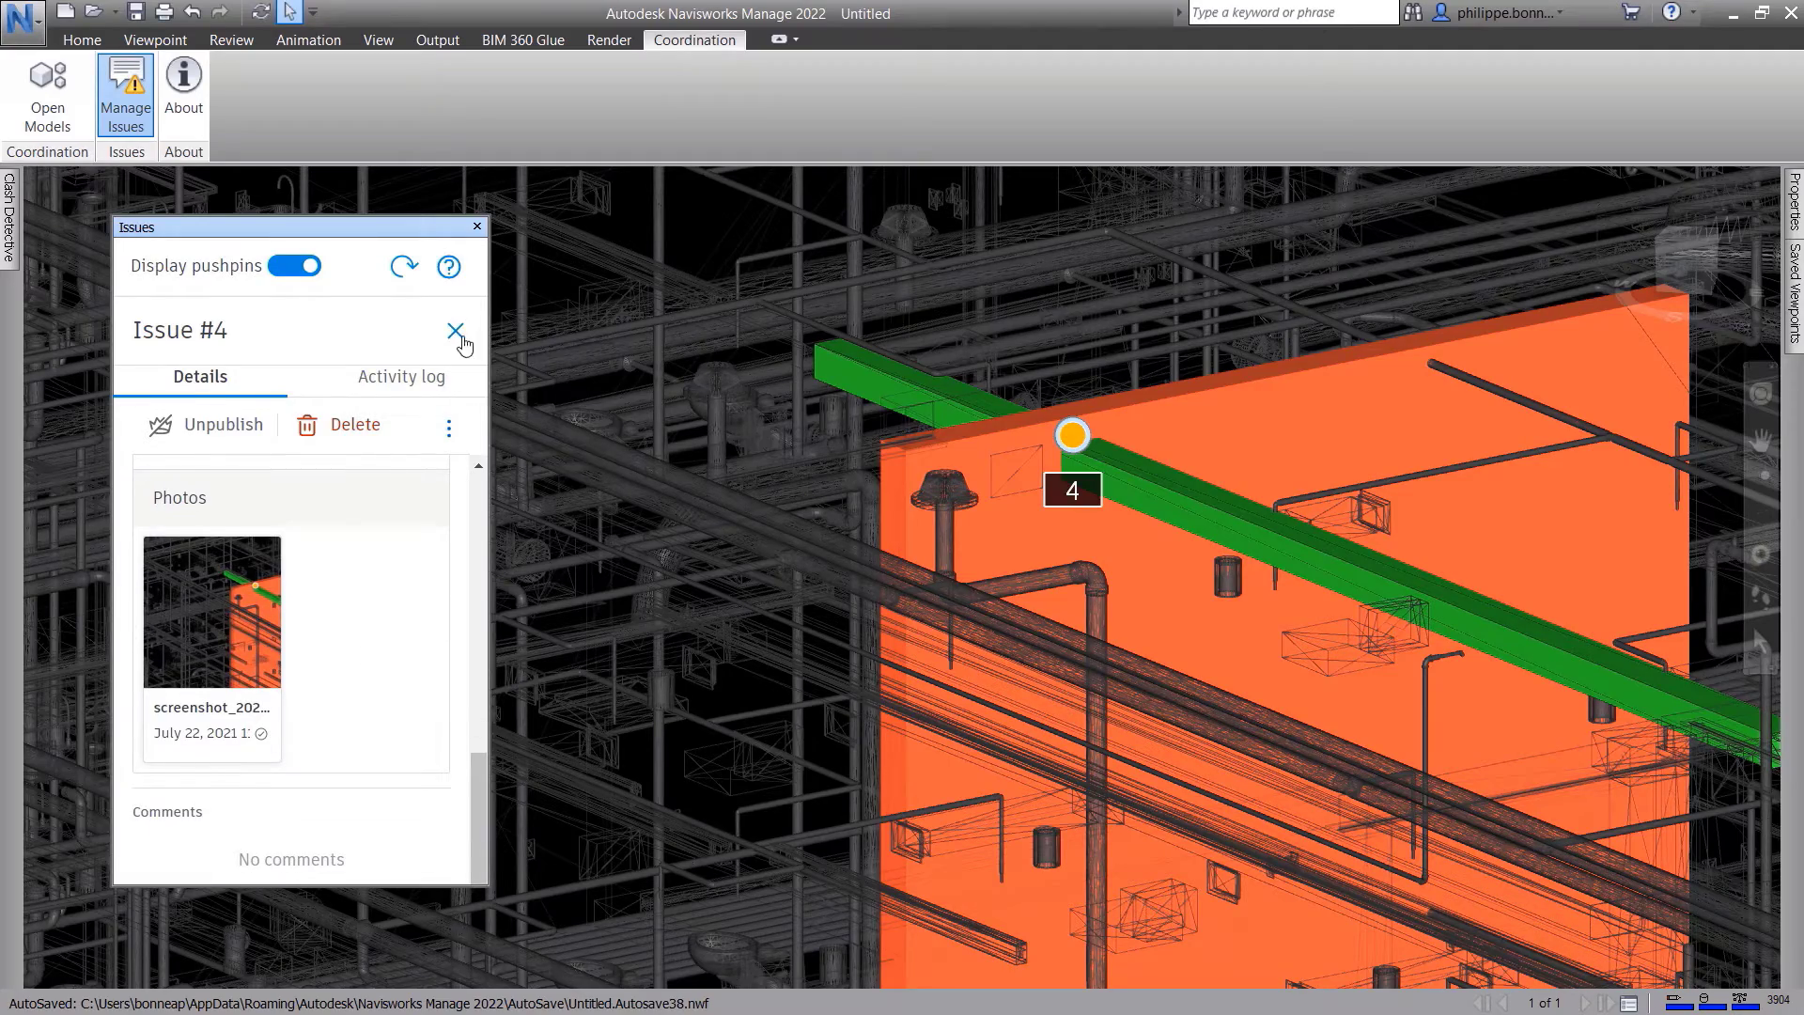
left_click(456, 331)
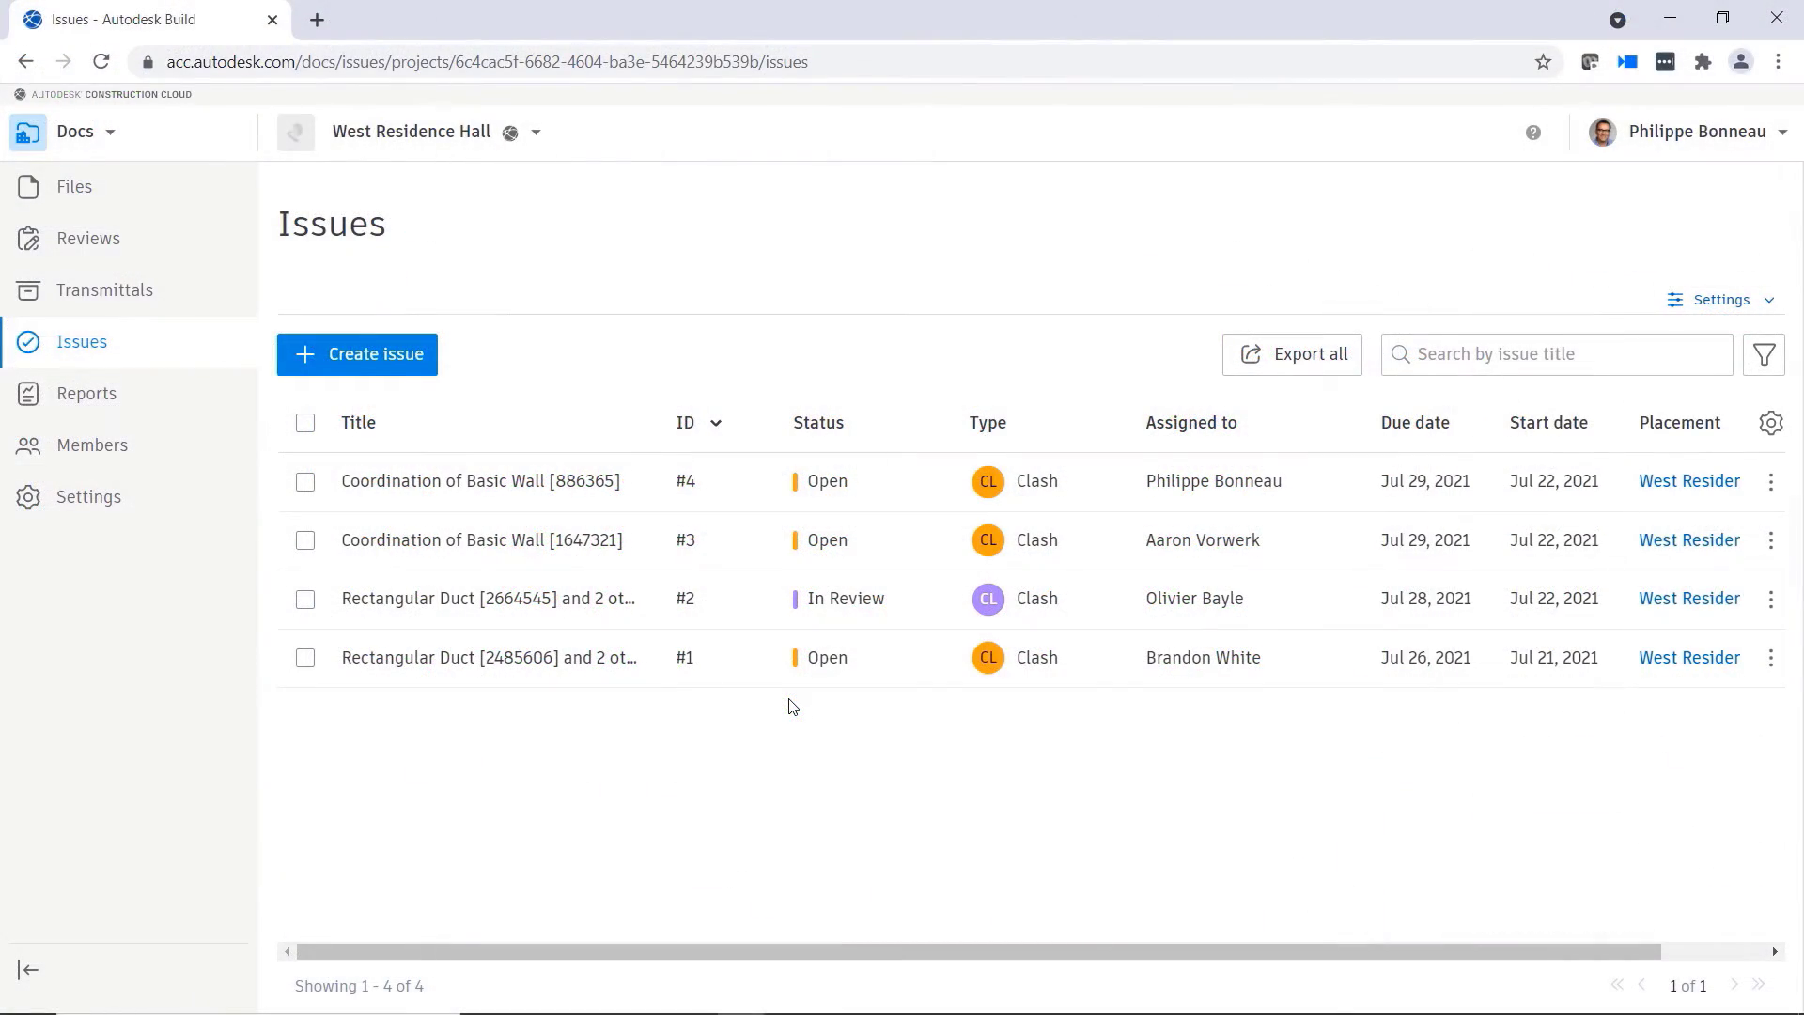
mouse_move(880, 501)
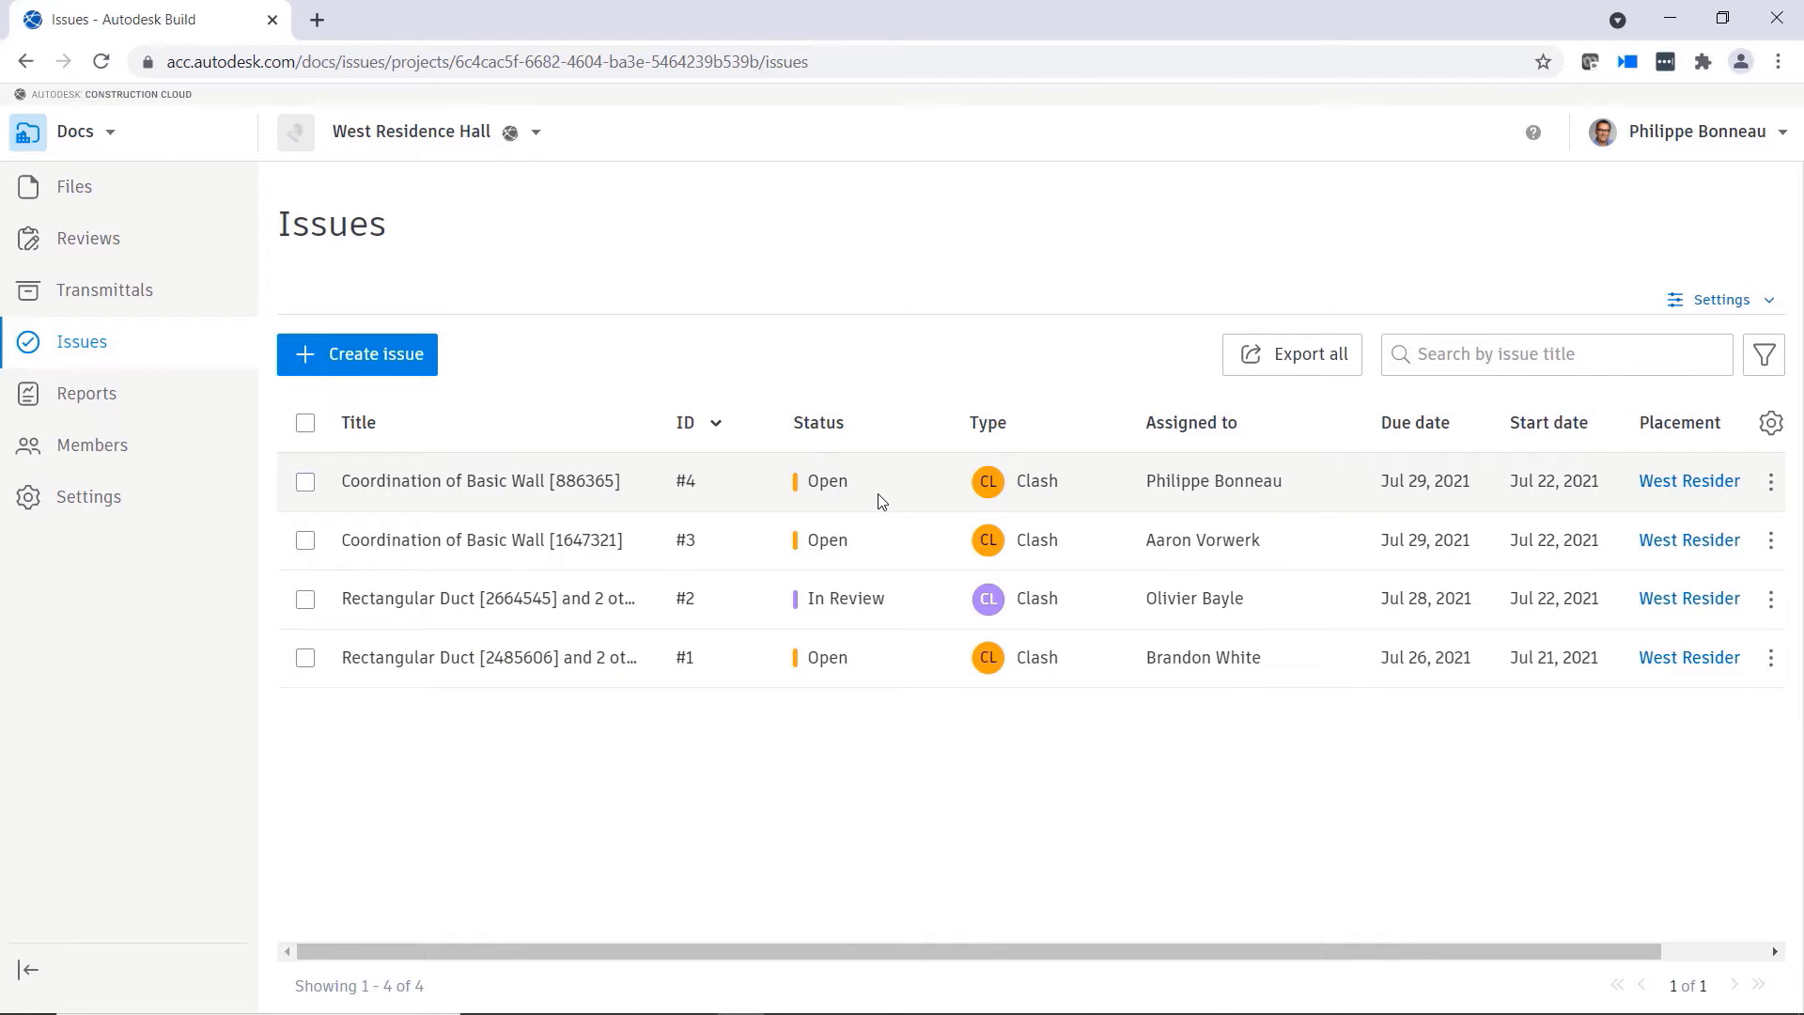
- Change issue #4's status to In Review and issue #3's status to Closed
left_click(478, 481)
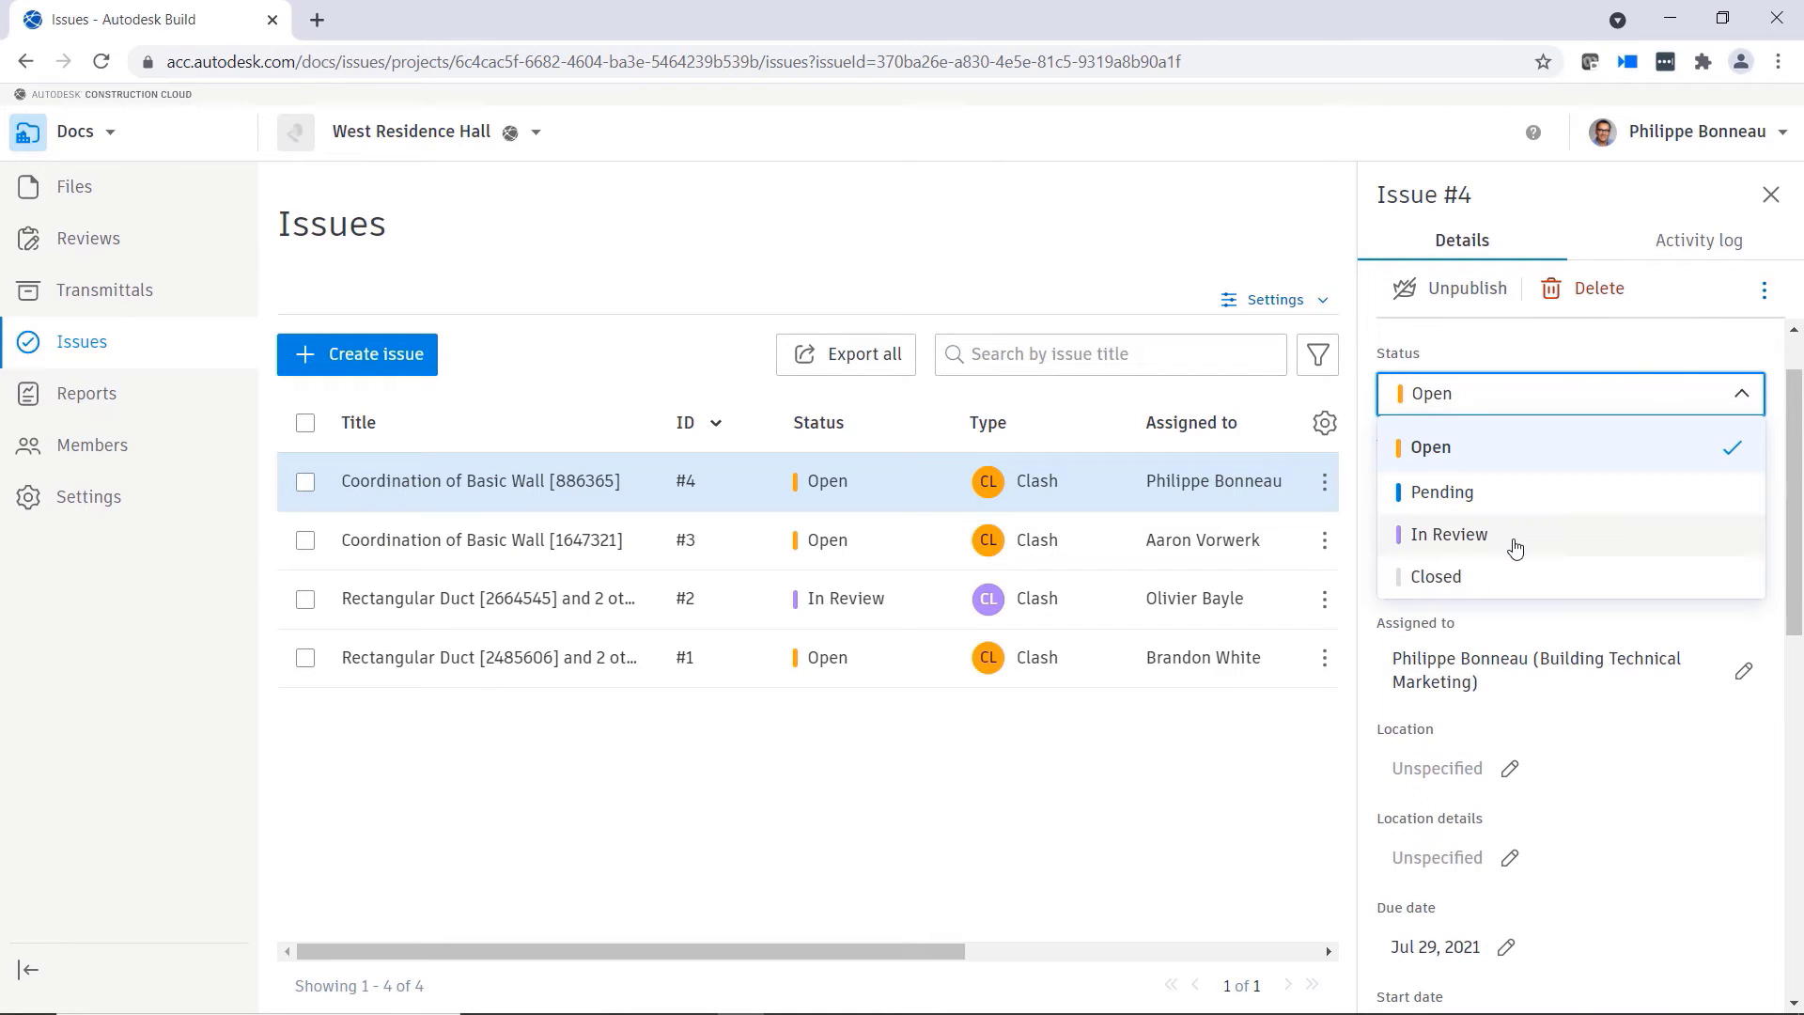
left_click(1449, 533)
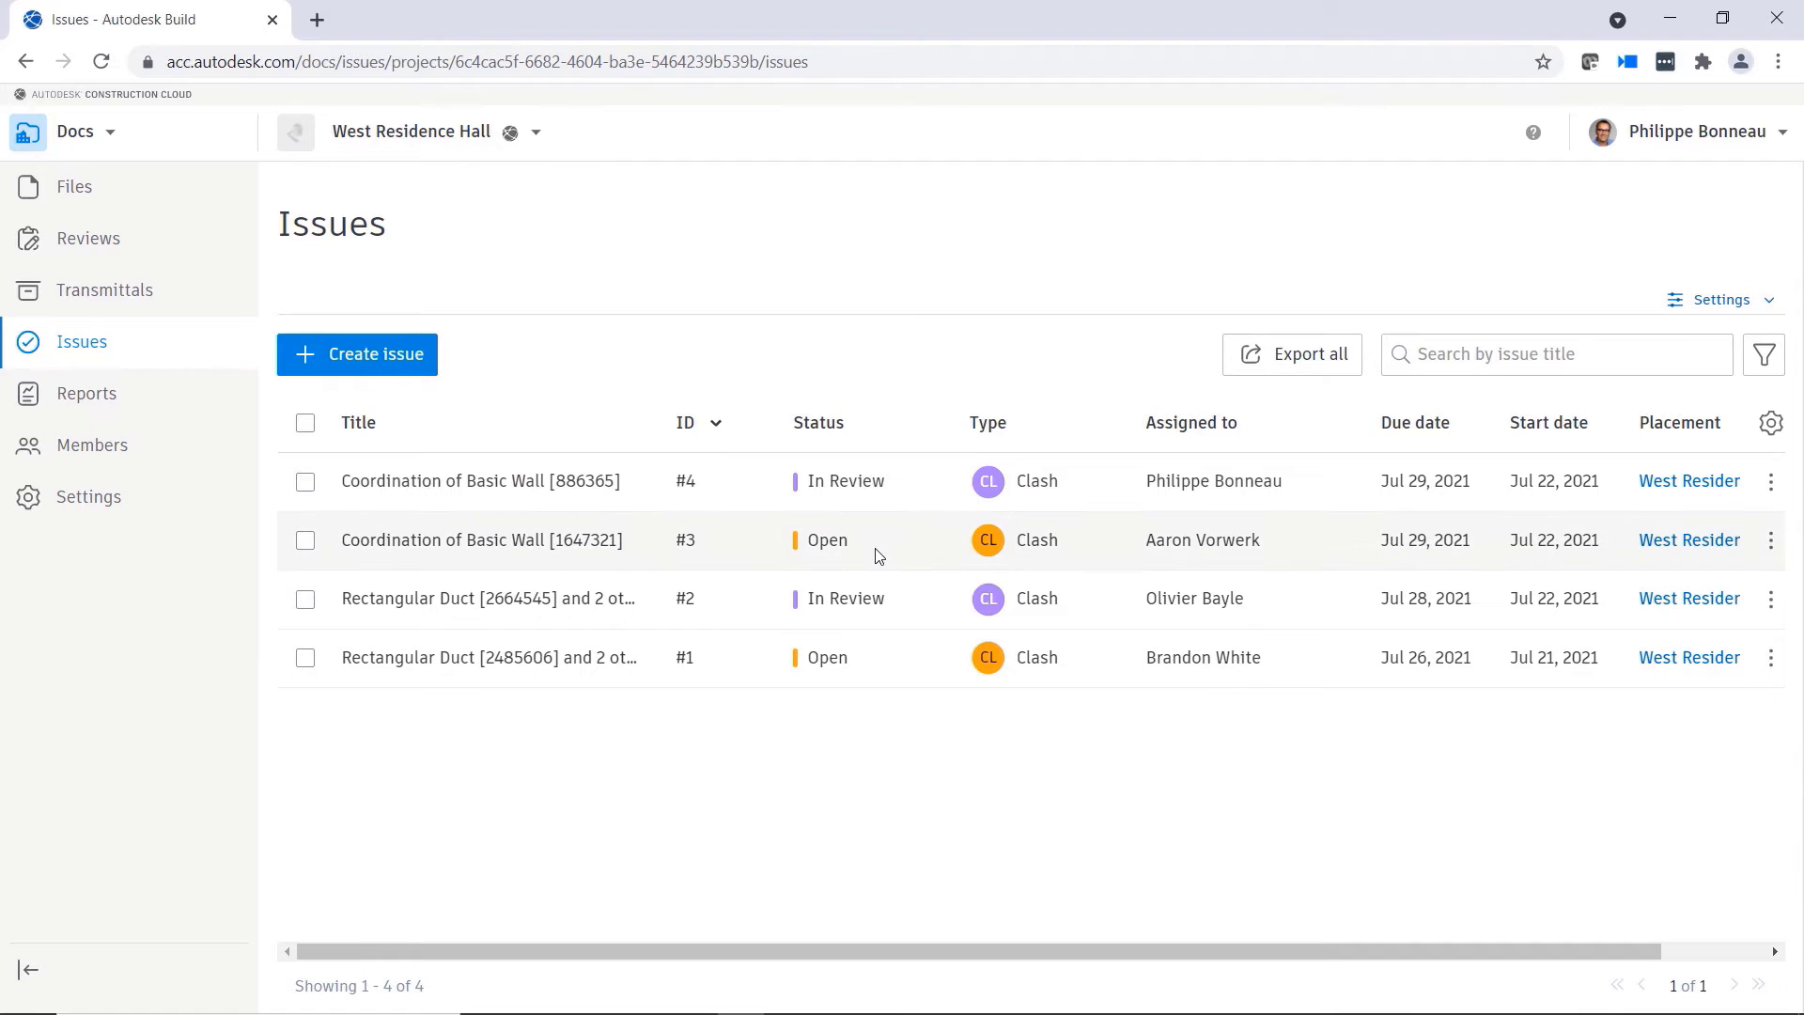
left_click(480, 540)
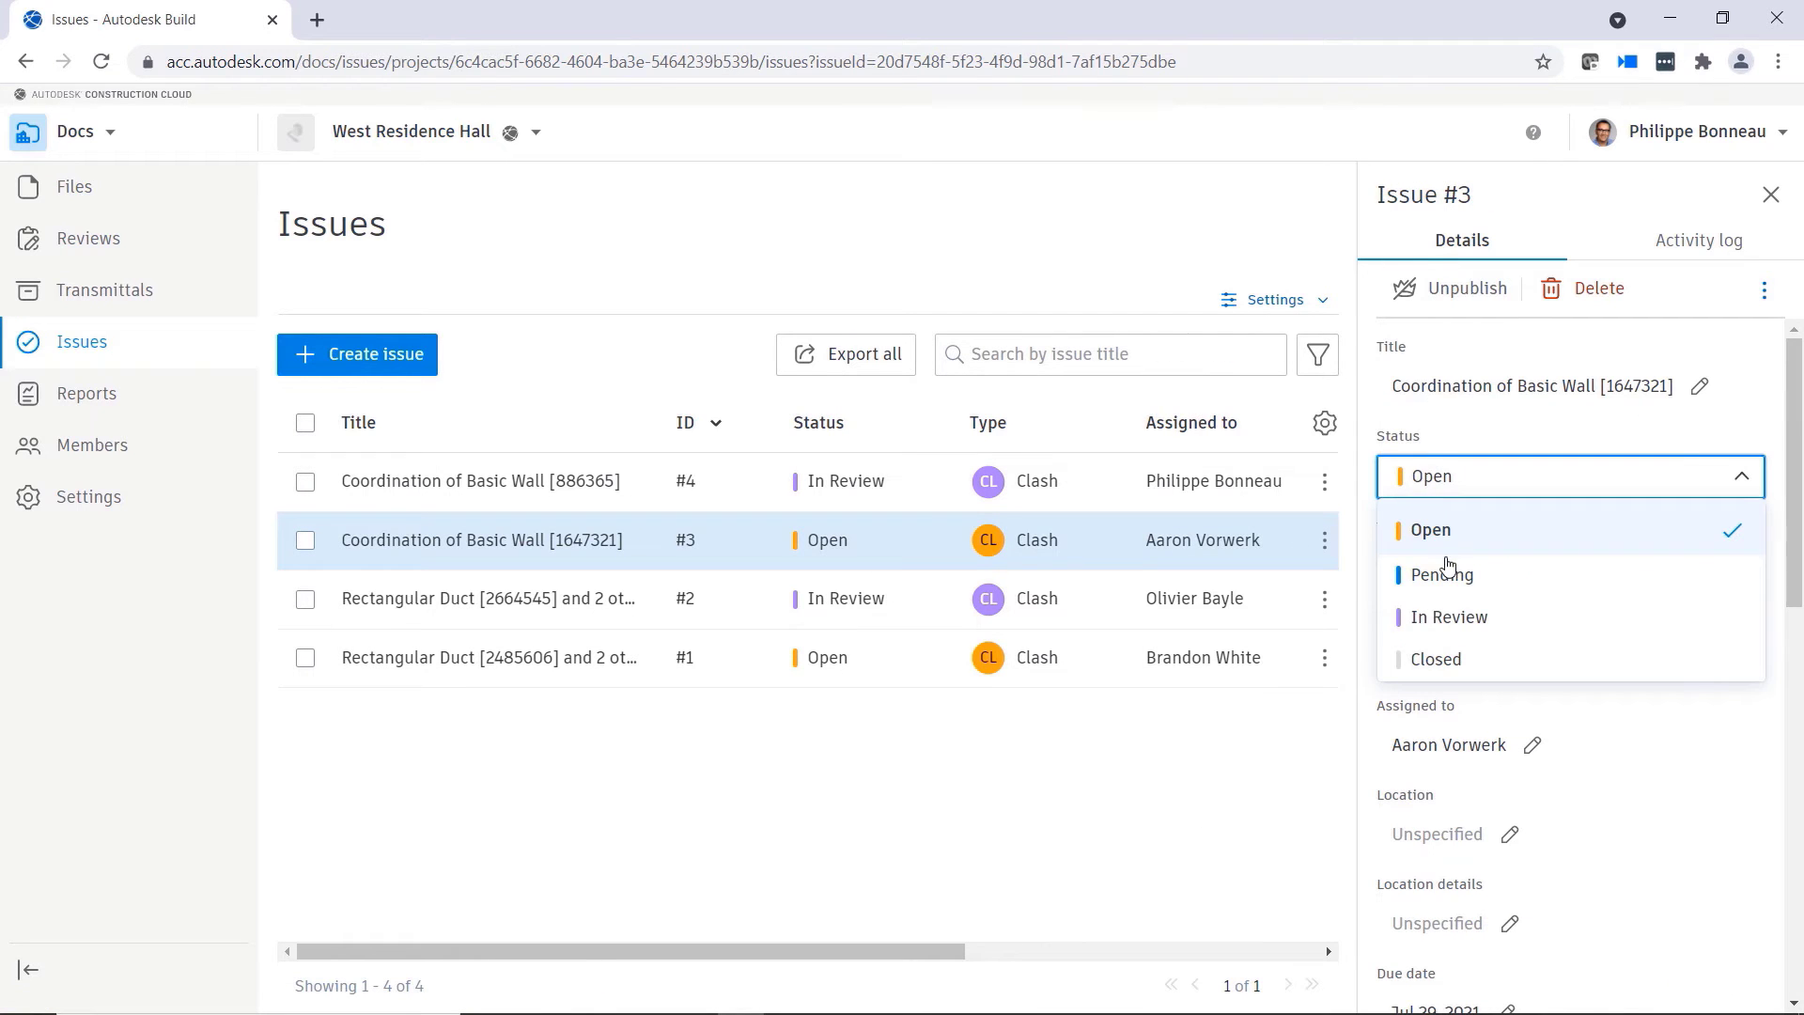
left_click(1434, 658)
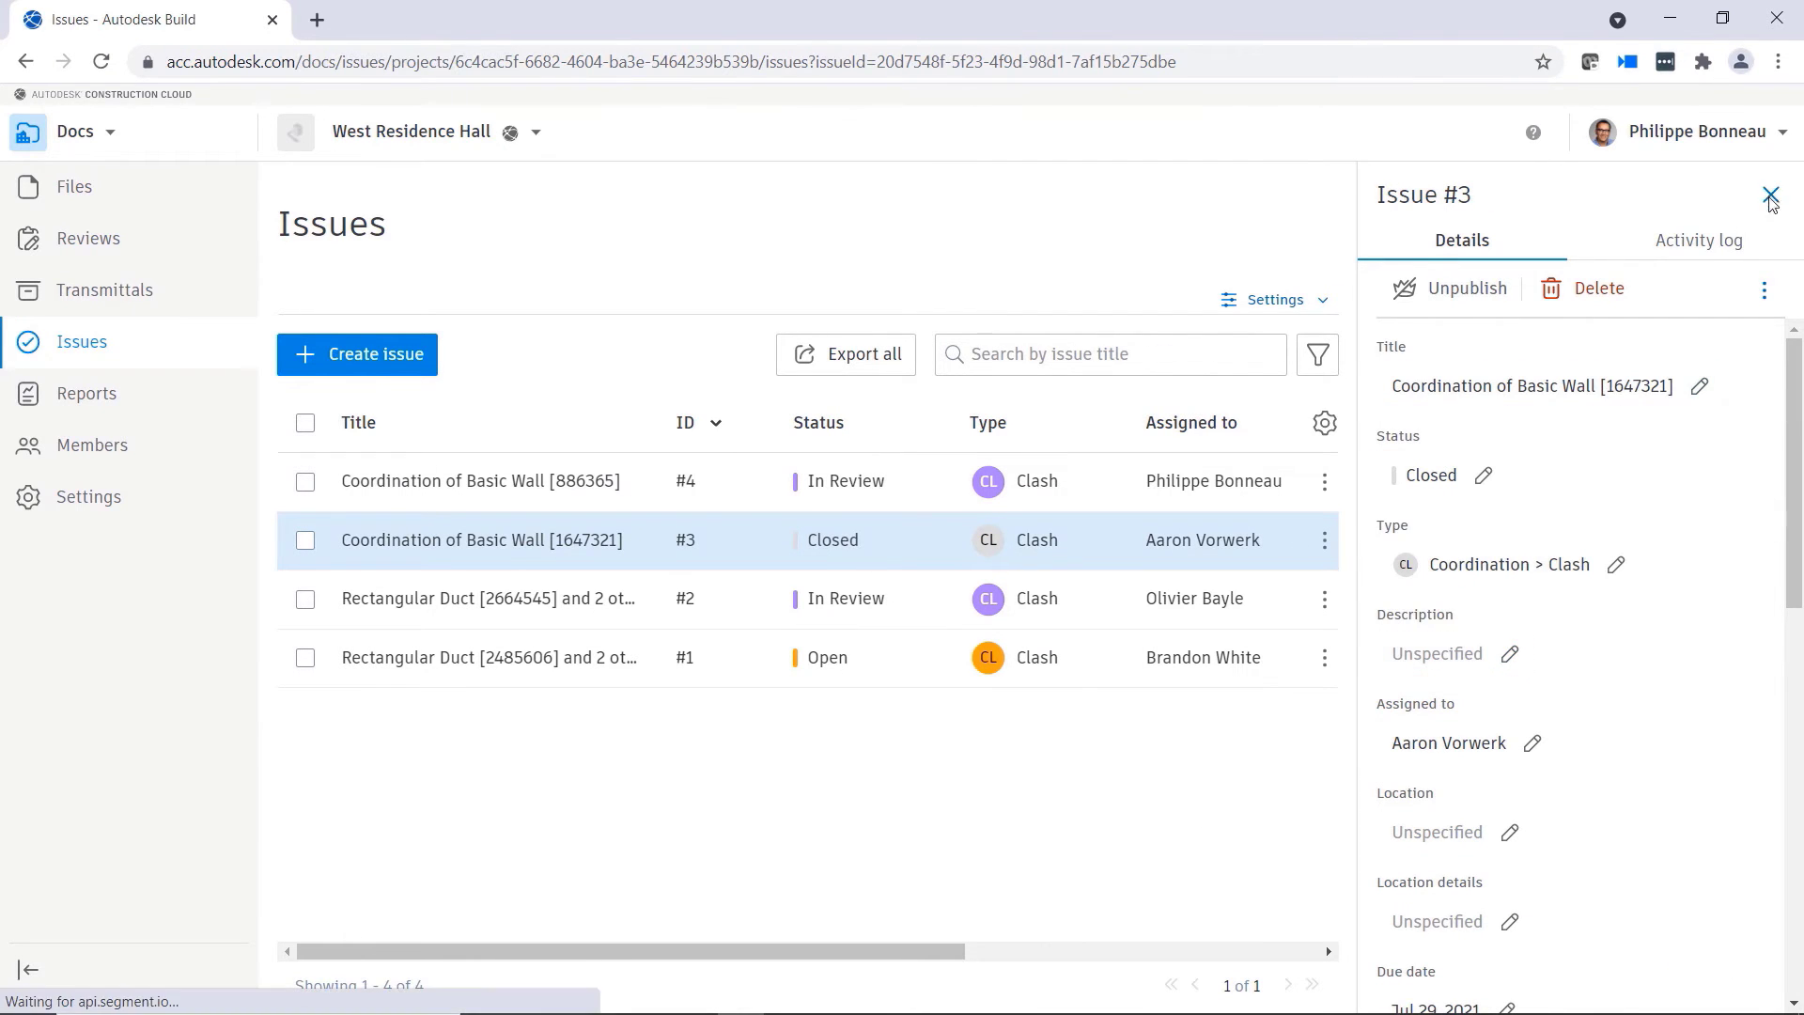